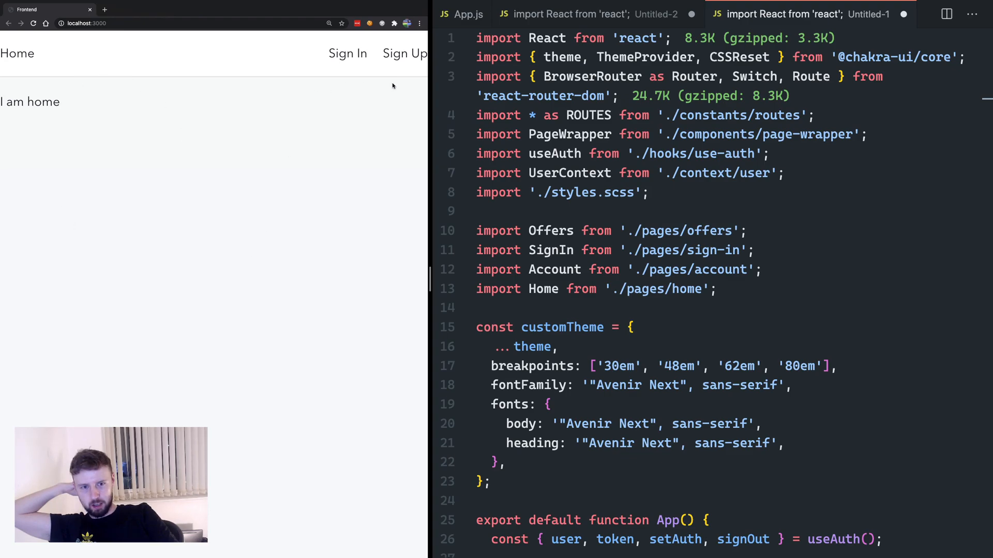
pyautogui.moveTo(218, 211)
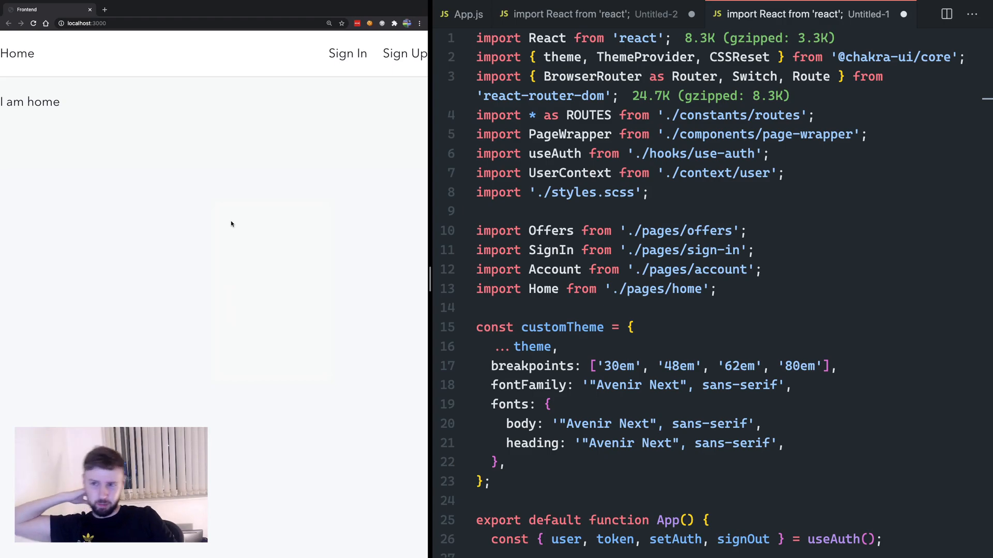
# - View the home page's HTML source in the browser
pyautogui.click(104, 9)
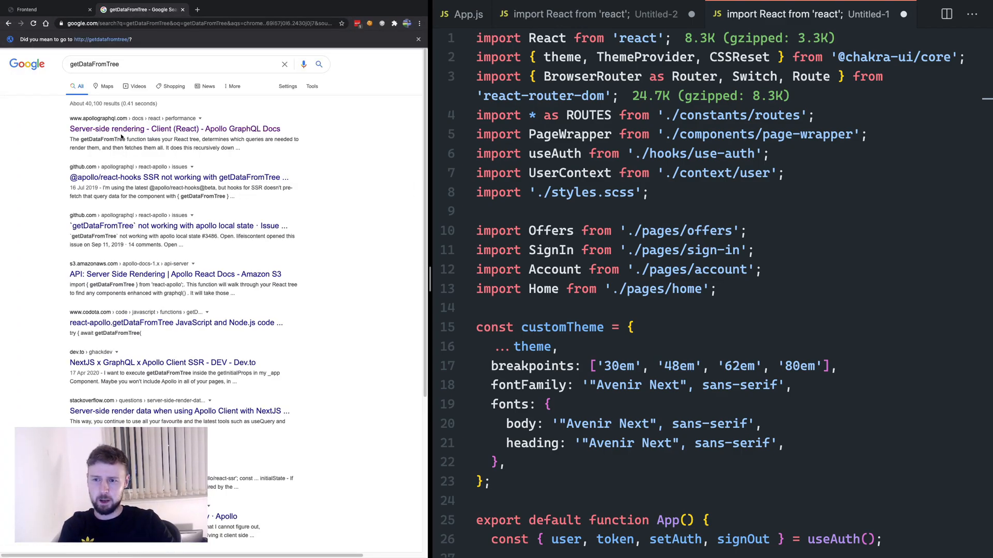
pyautogui.moveTo(289, 239)
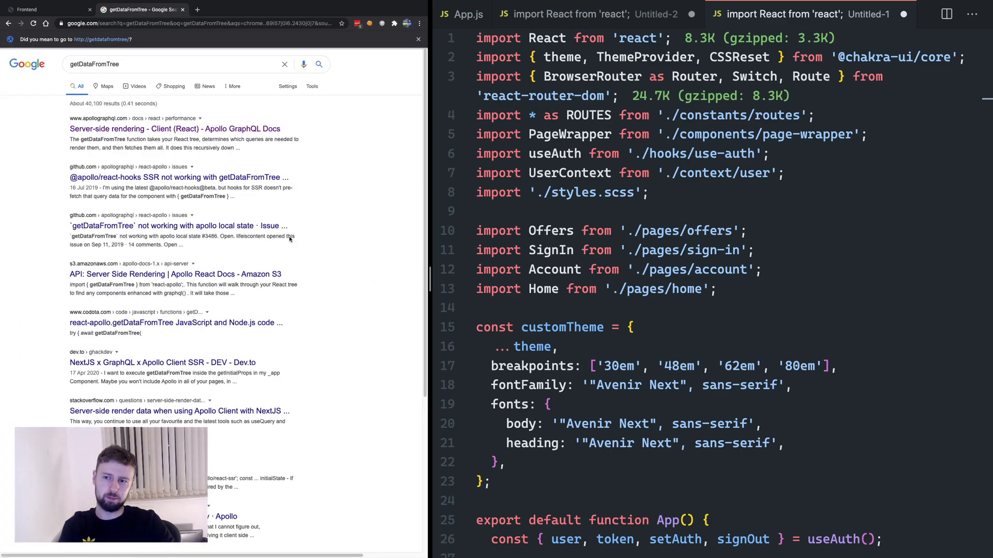
pyautogui.moveTo(328, 206)
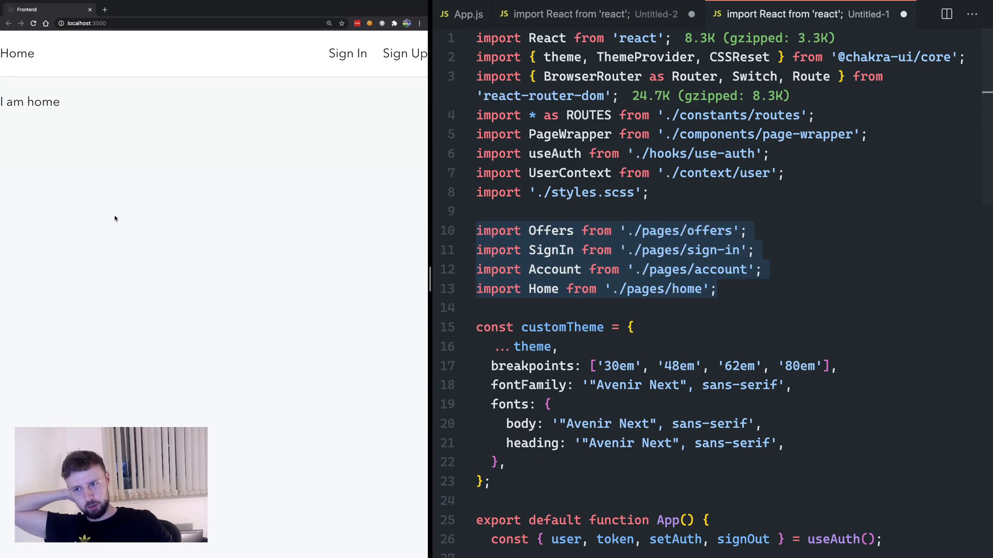
pyautogui.rightClick(115, 220)
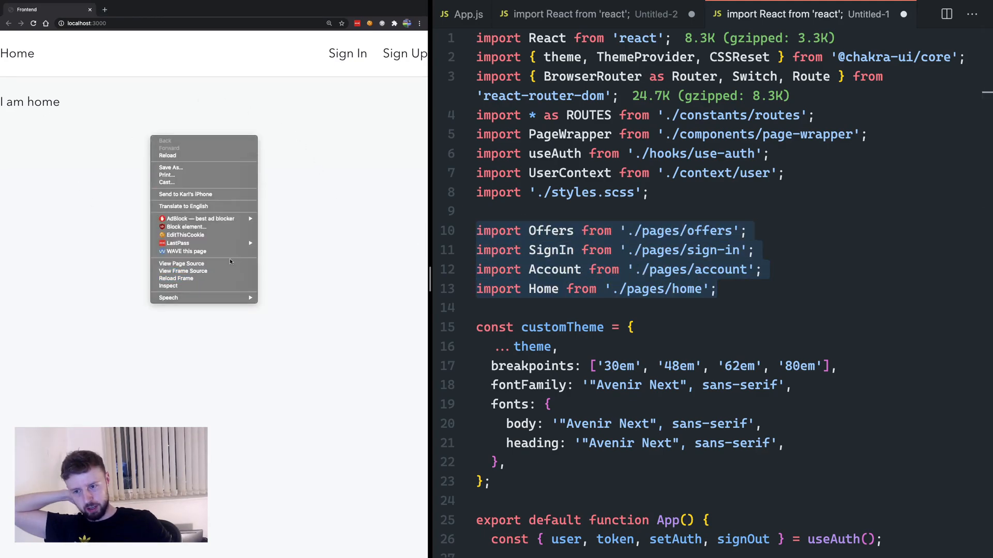
pyautogui.click(181, 263)
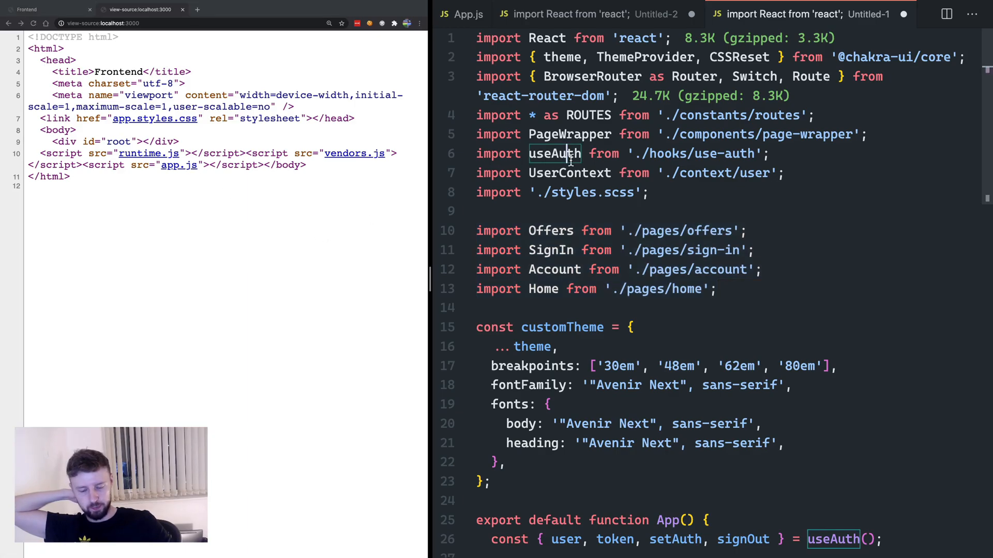
# - Open webpack.config.dev.js at optimization.splitChunks, and open the app.js bundle linked in the source
pyautogui.click(450, 14)
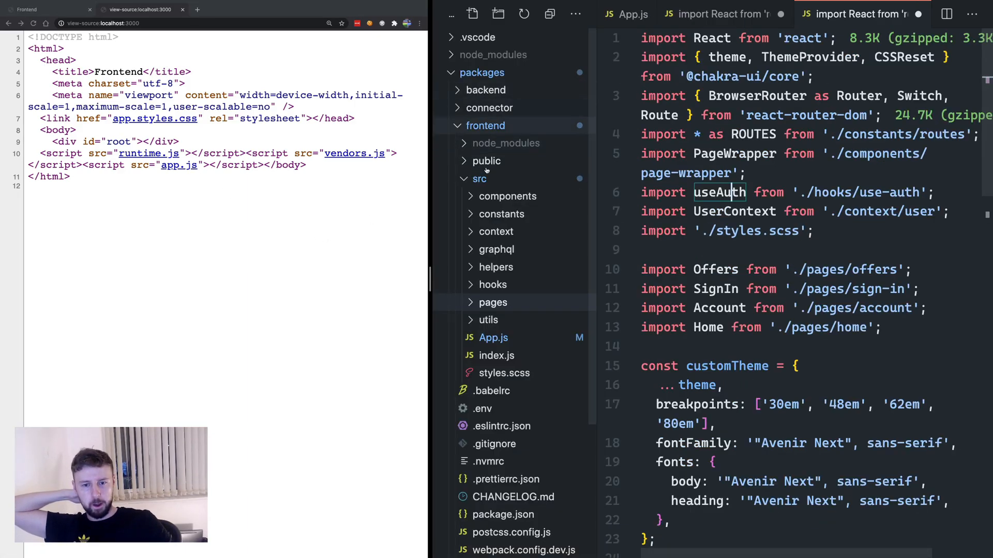
pyautogui.scroll(-3)
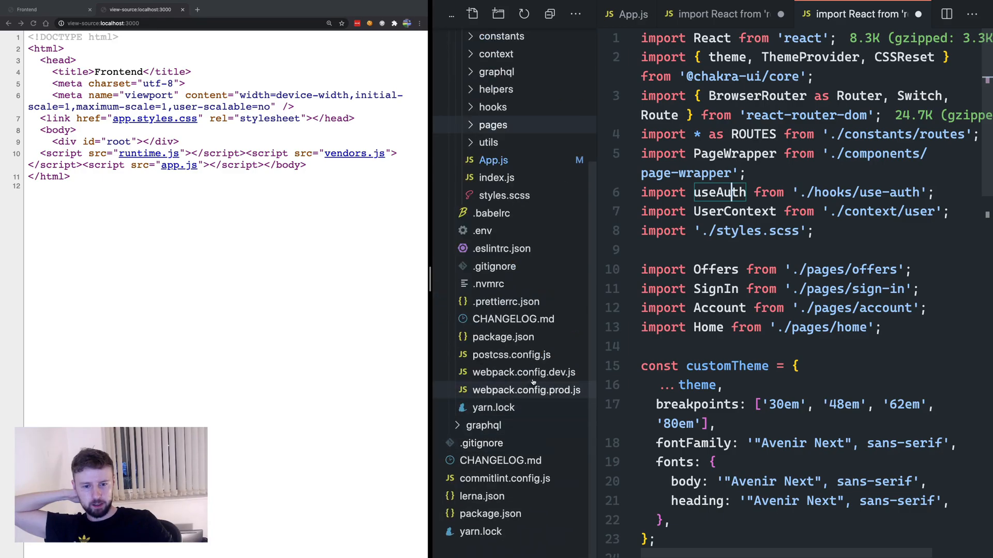
pyautogui.click(522, 373)
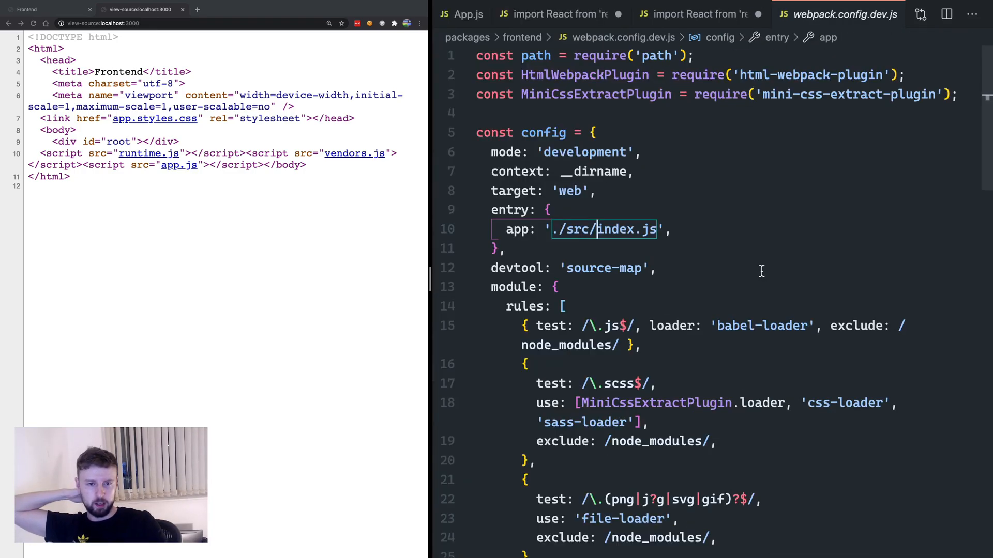
pyautogui.scroll(-3)
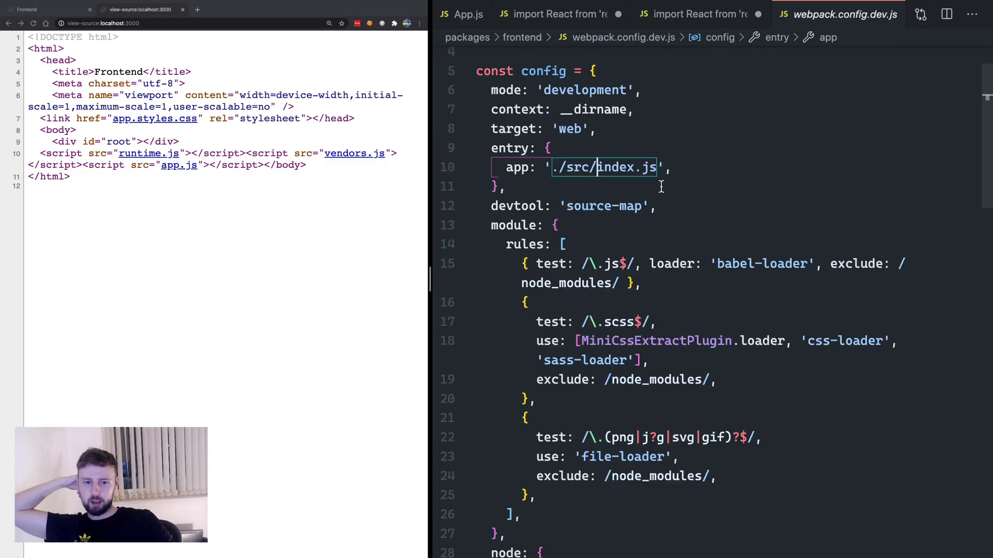
pyautogui.scroll(-3)
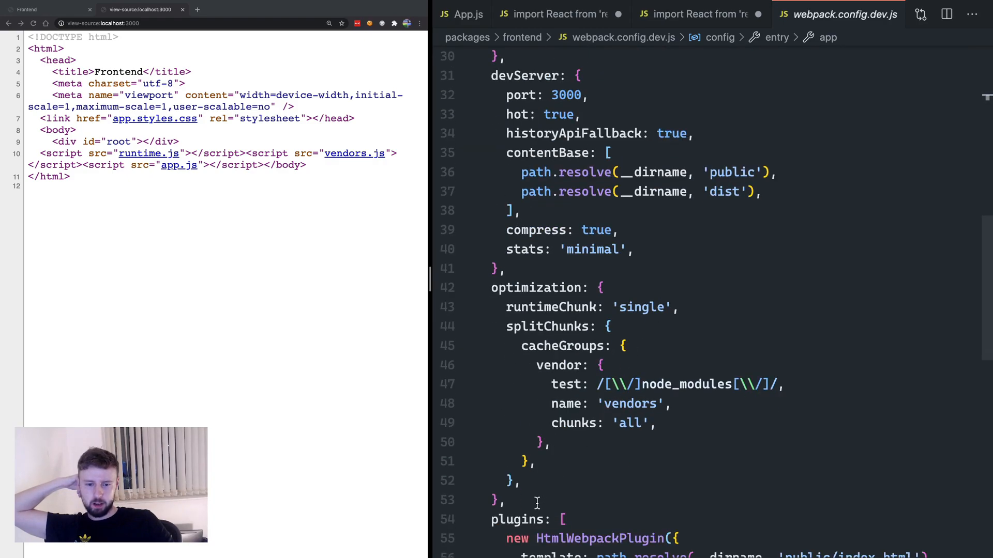
pyautogui.doubleClick(547, 326)
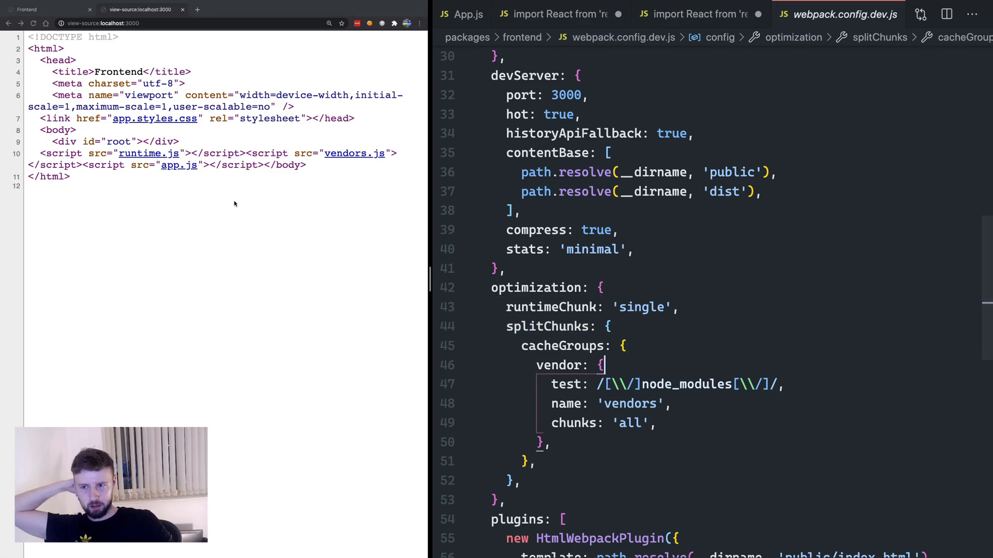
pyautogui.click(180, 165)
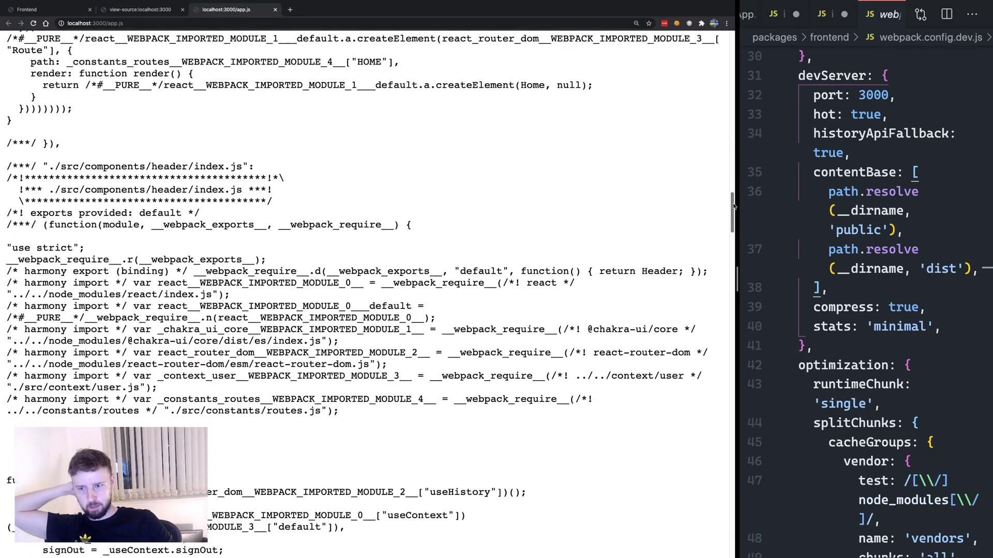
# - Read through the bundled code in the localhost:3000/app.js tab
pyautogui.scroll(-3)
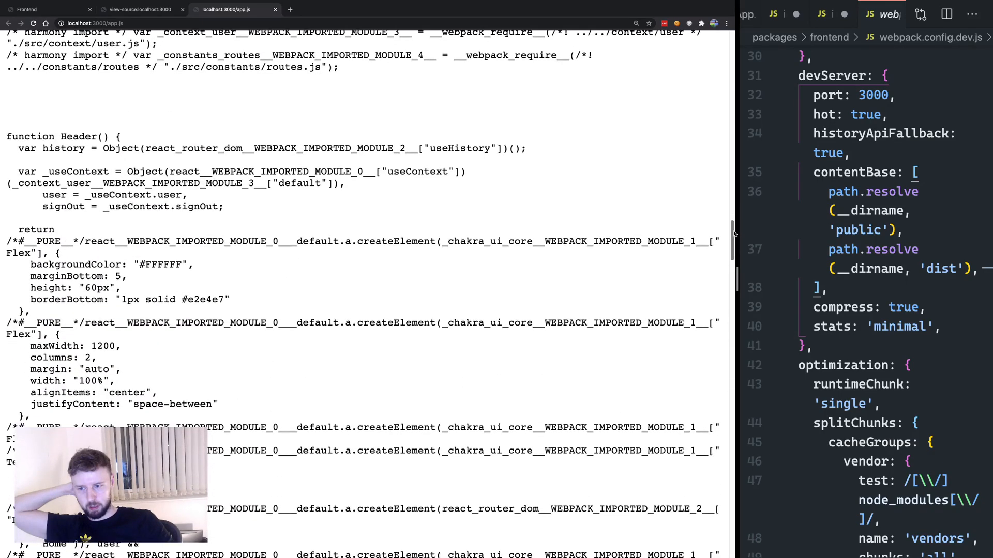
pyautogui.scroll(-3)
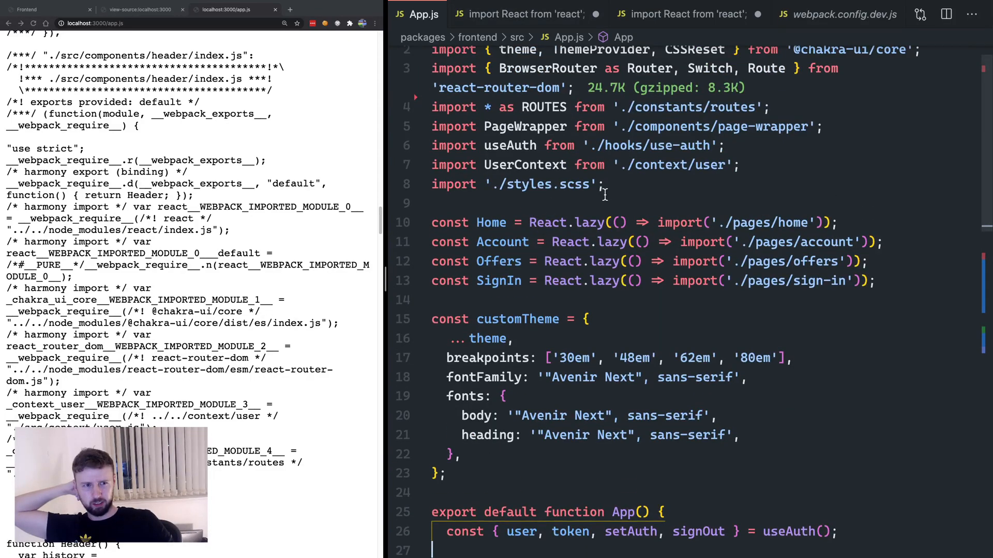
pyautogui.scroll(-3)
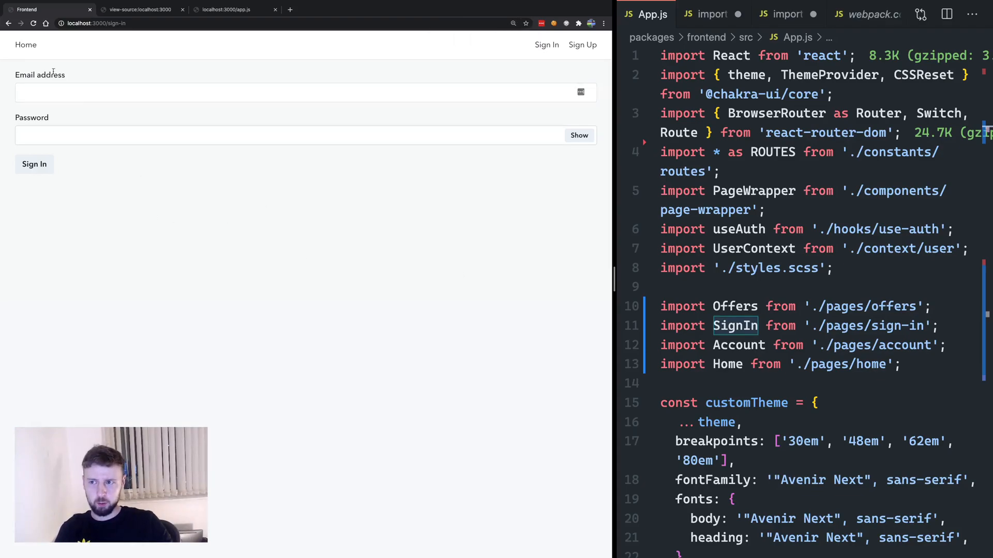
# - Open the SignInForm component source and compare its 'Email address' and showPassword code with the bundle
pyautogui.click(26, 45)
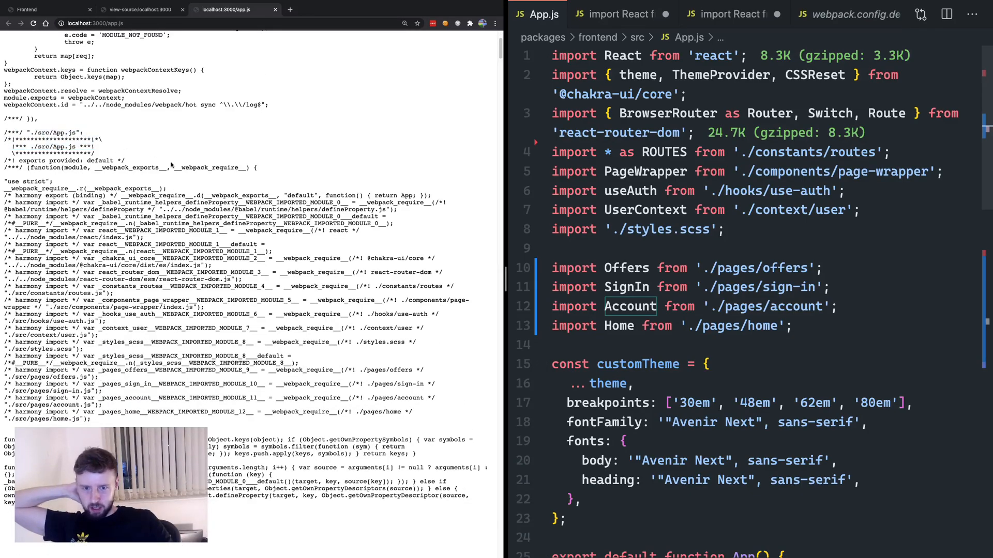
pyautogui.scroll(-3)
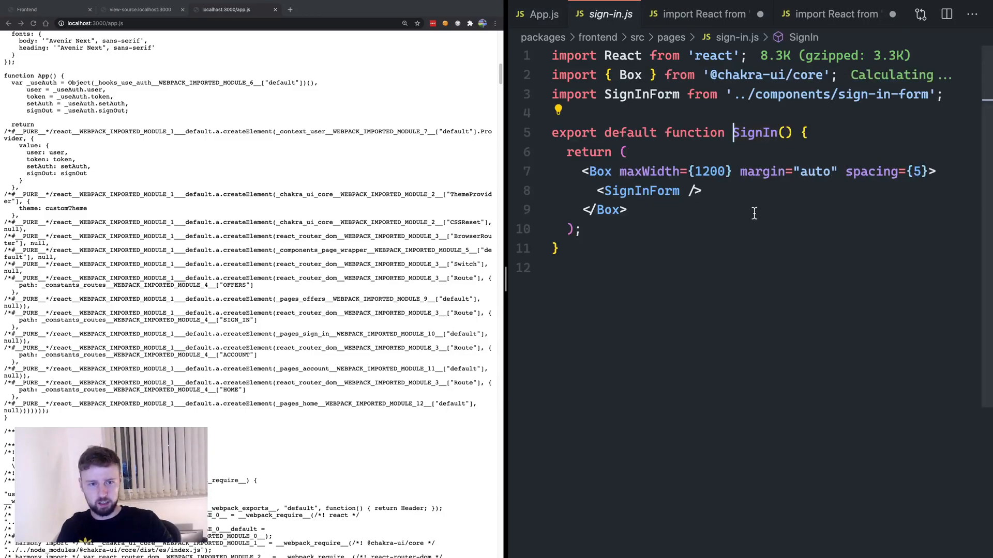
pyautogui.click(601, 13)
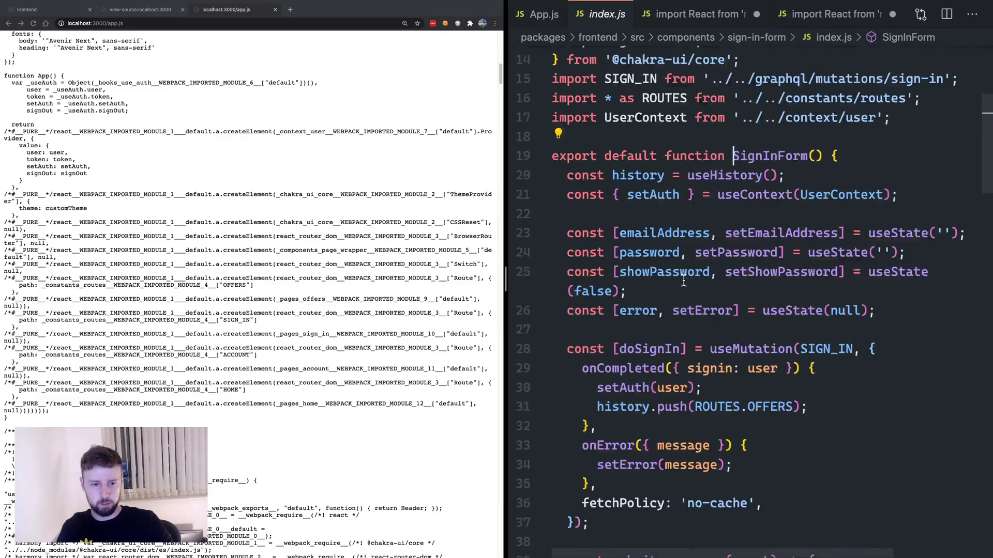
pyautogui.scroll(-3)
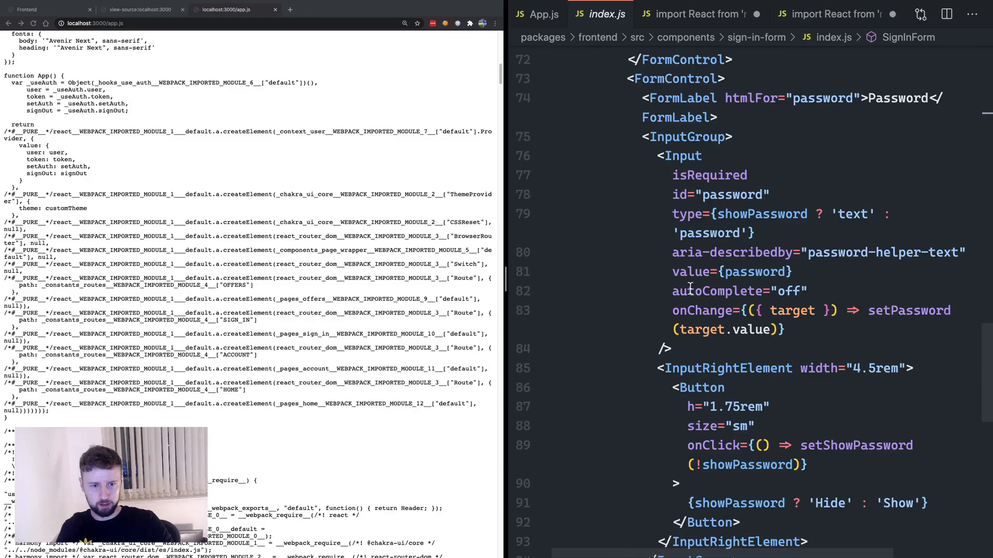
pyautogui.scroll(-3)
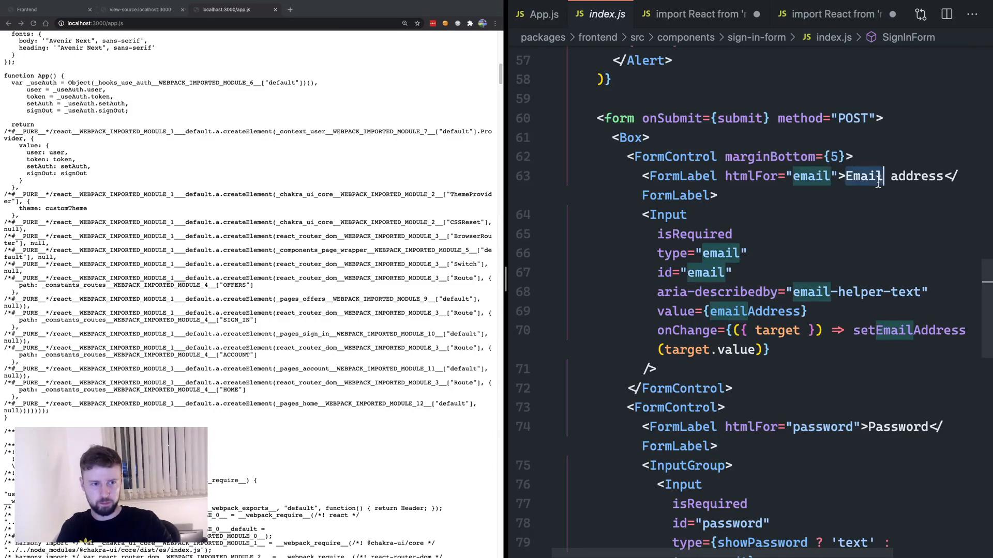
pyautogui.write('Email address')
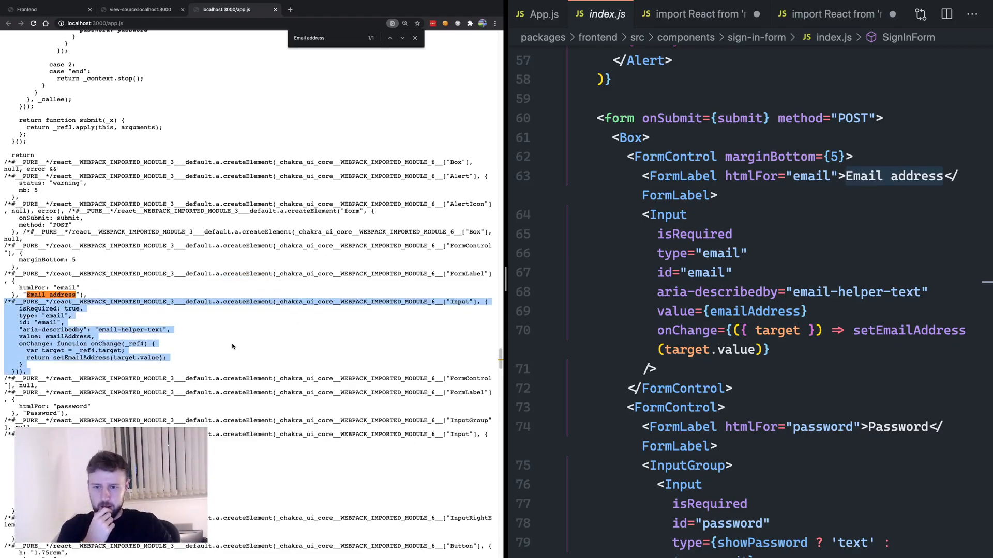
pyautogui.doubleClick(291, 301)
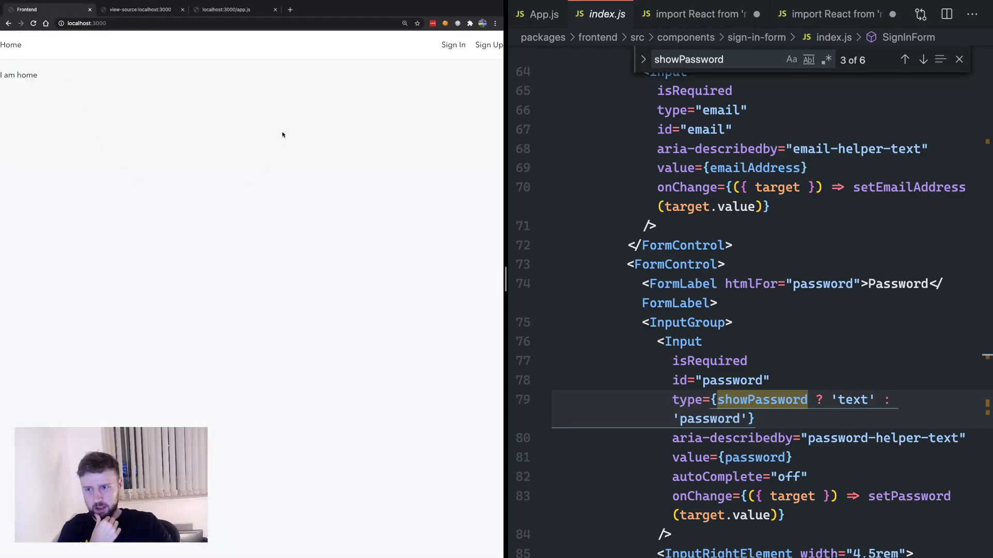
# - Switch back to the compiled app.js bundle in the browser
pyautogui.click(136, 9)
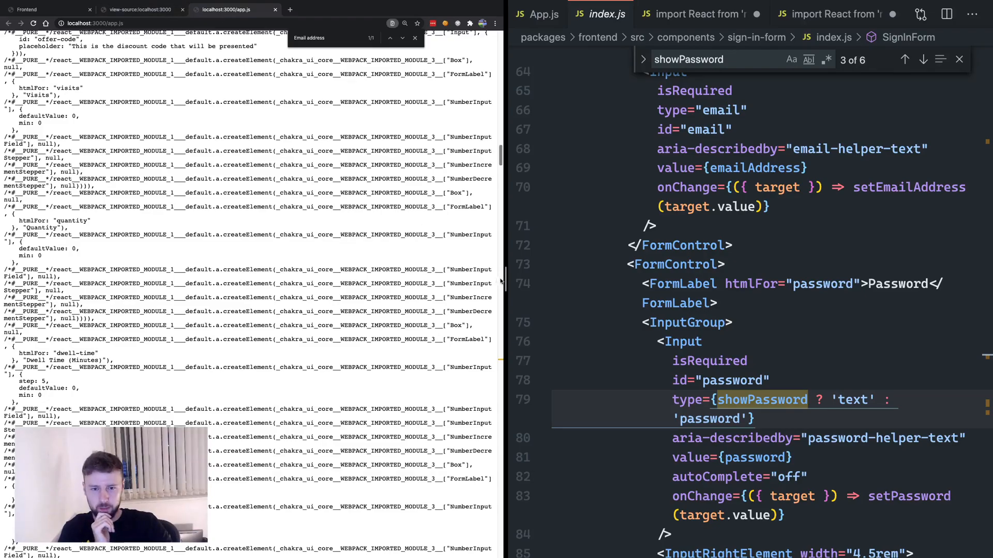
pyautogui.moveTo(800, 180)
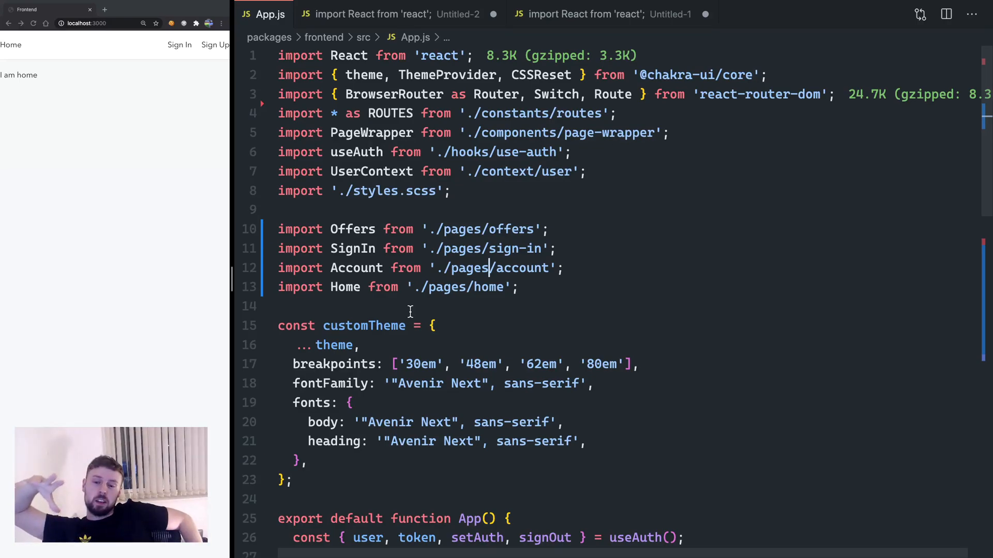
# - Declare Home as React.lazy(() => import('./pages/home')) below the imports
pyautogui.scroll(-3)
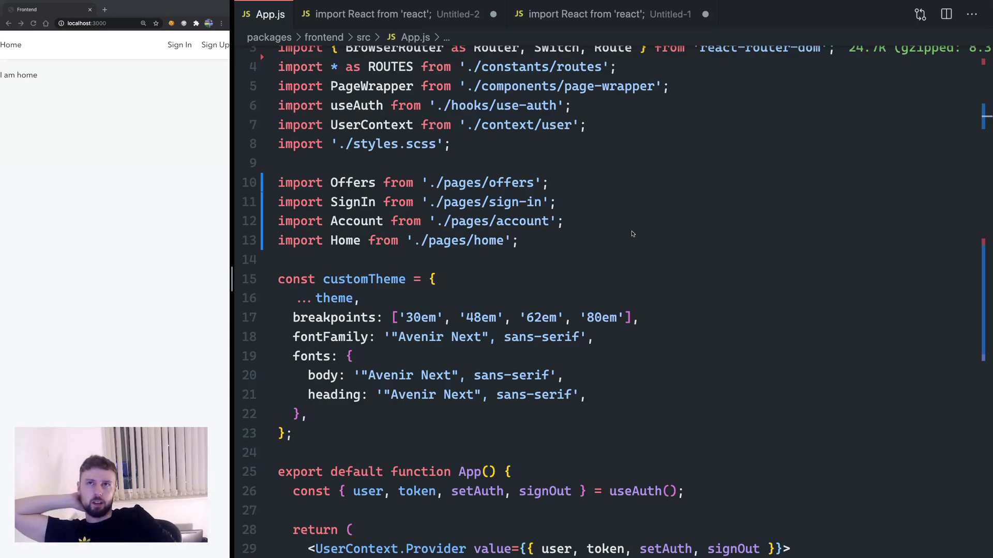
pyautogui.click(564, 221)
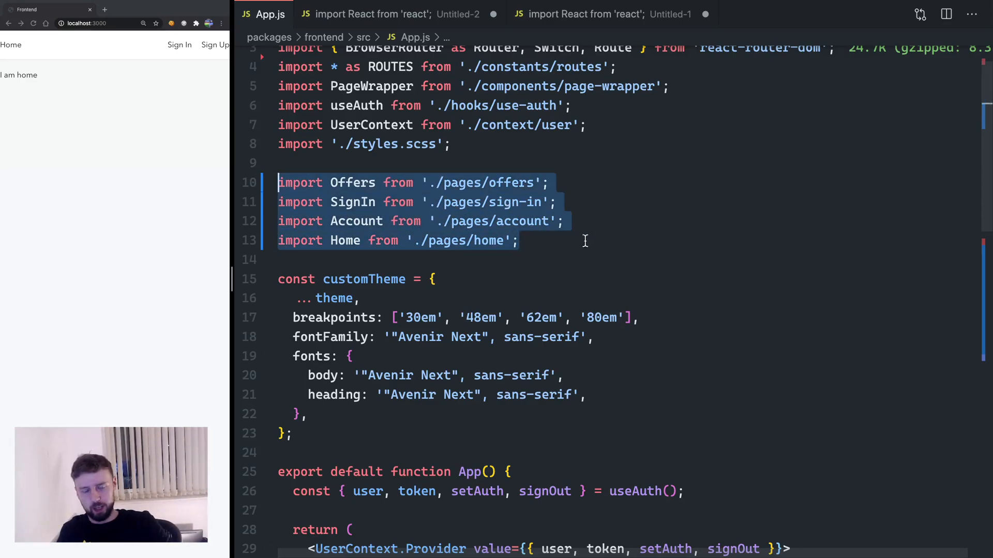
pyautogui.write('const H')
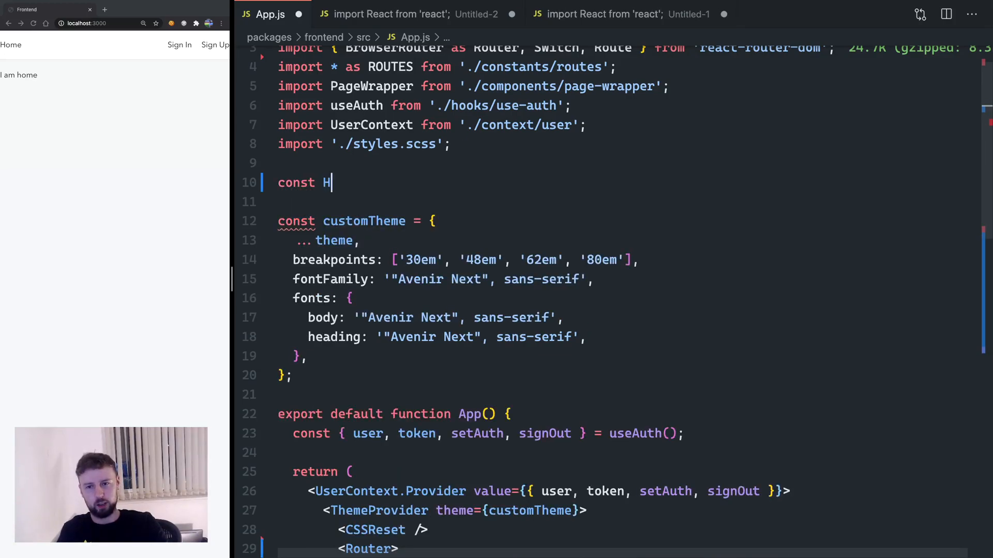
pyautogui.write('ome = React.')
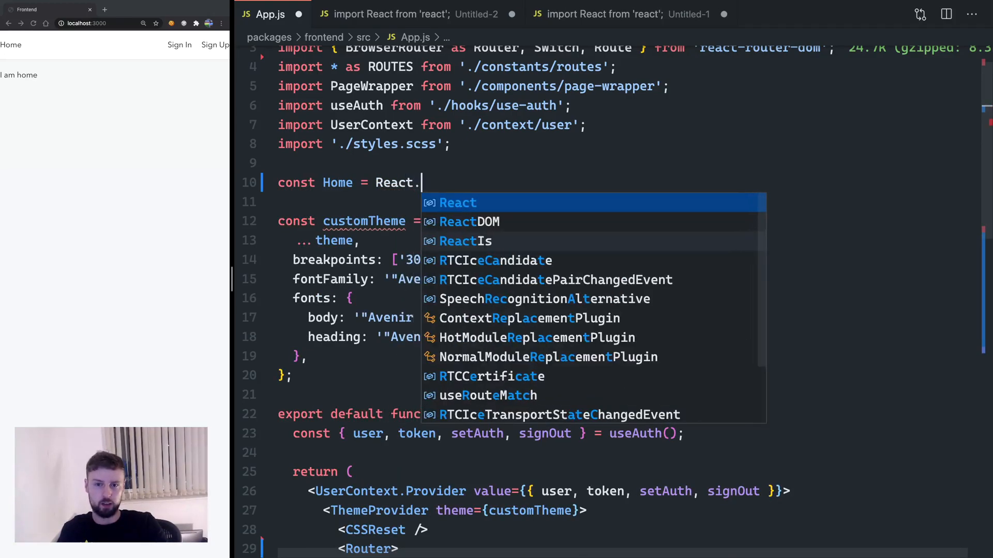
pyautogui.write('lazy(')
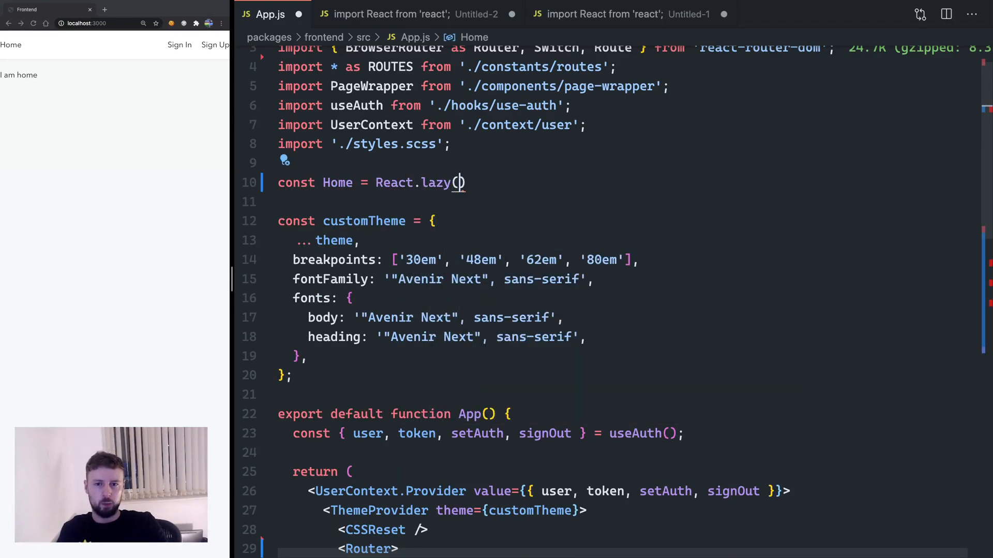
pyautogui.write('() => import(')
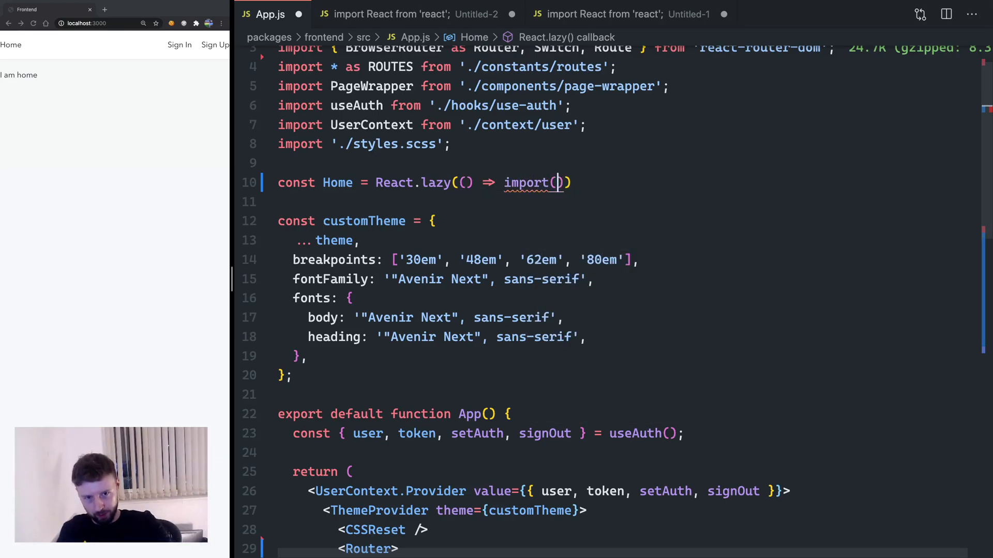
pyautogui.write("'./i")
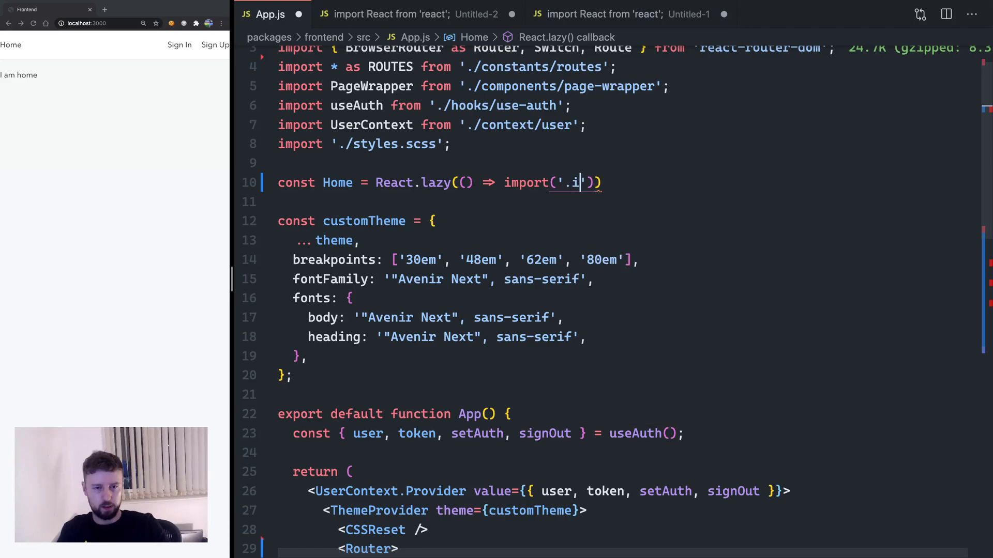
pyautogui.write('pages/home')
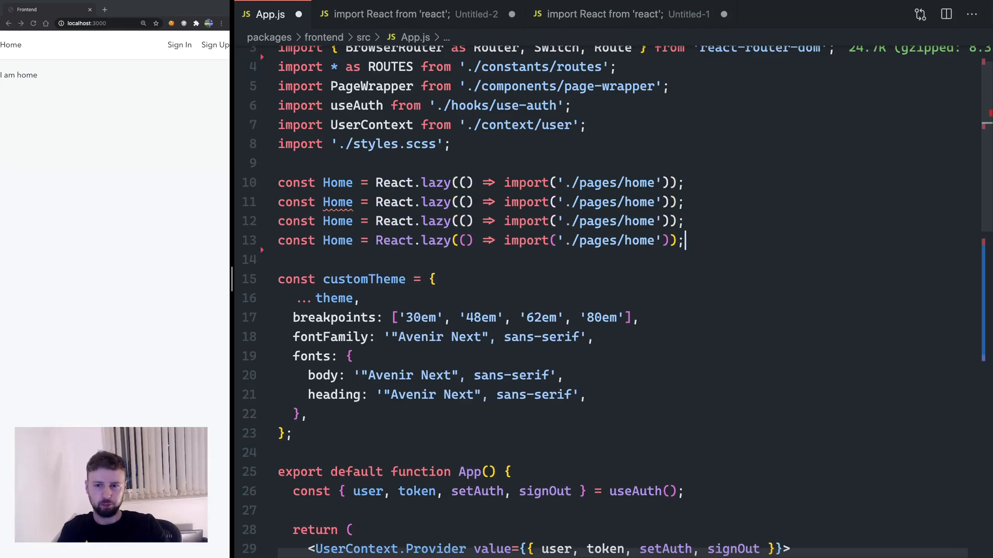
# - Add matching lazy declarations for Account, SignIn and Offers
pyautogui.write('Account')
pyautogui.write('Sign')
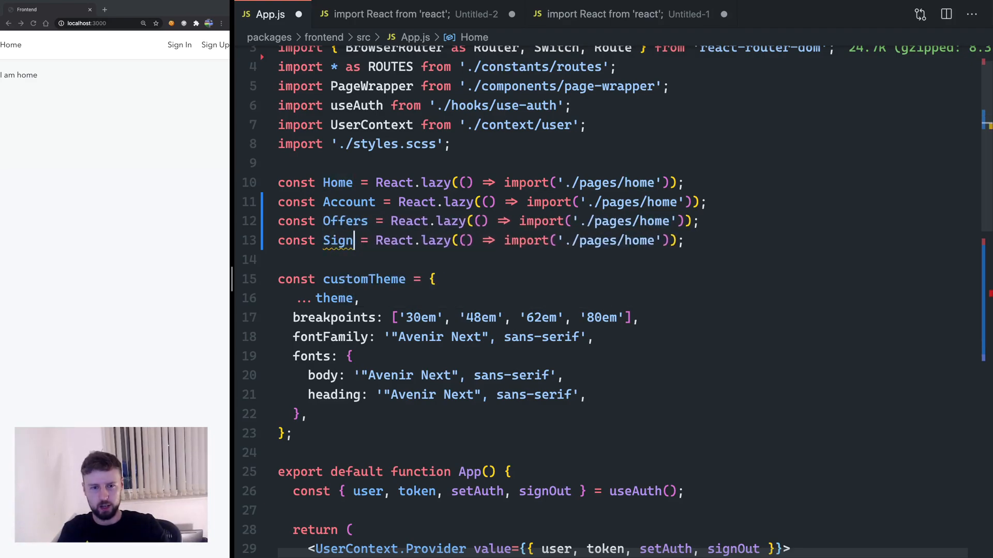
pyautogui.write('In')
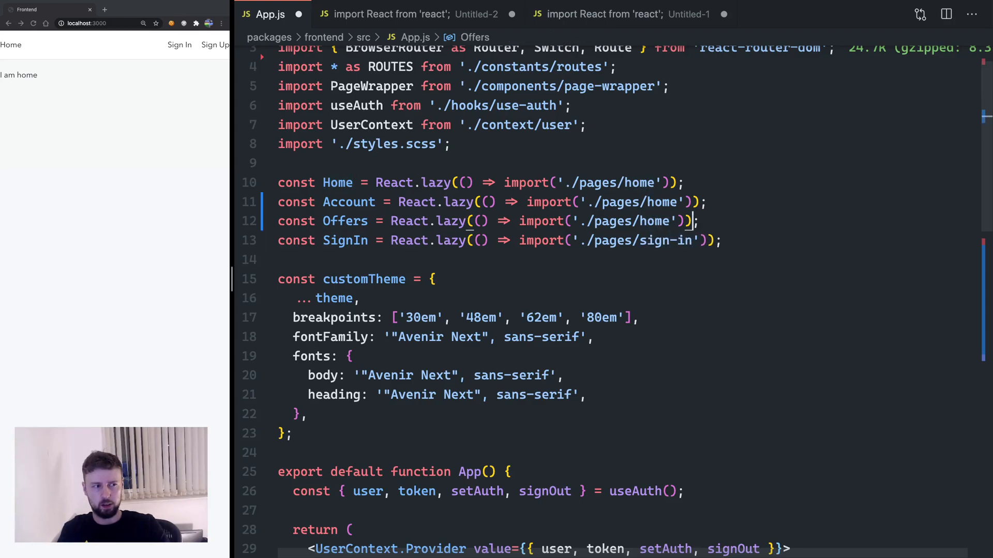
pyautogui.write('offers')
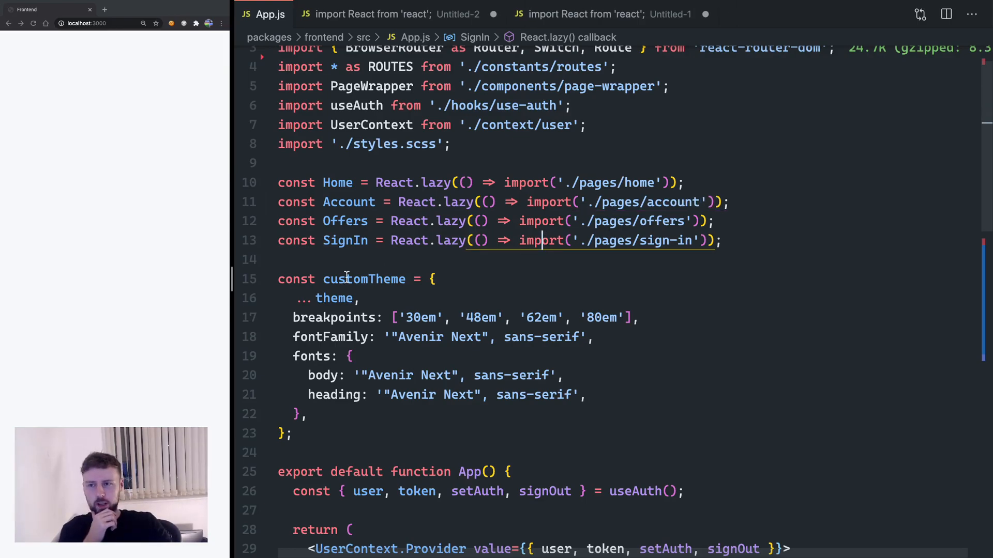
# - Scroll to the first Route inside Switch and start a React.Suspense element above it
pyautogui.scroll(-3)
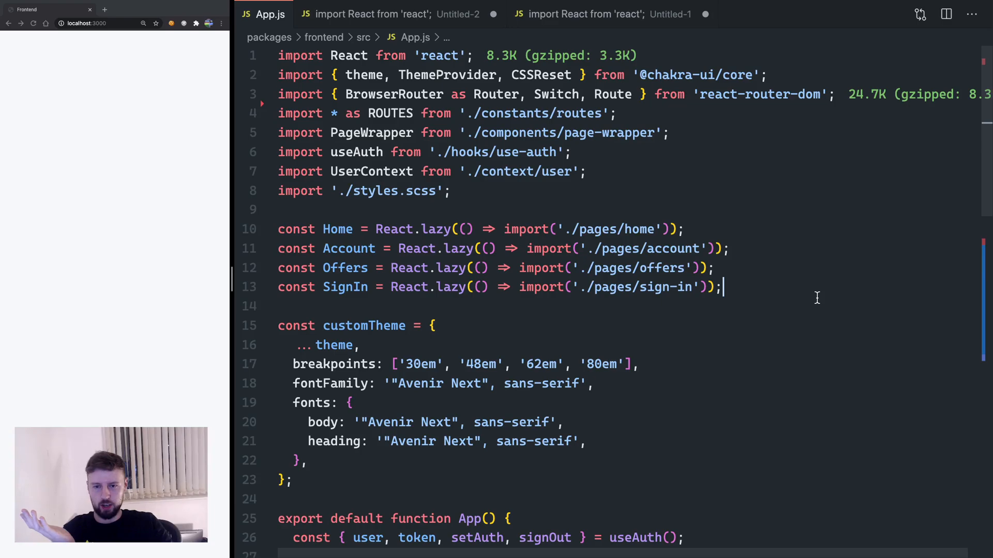
pyautogui.scroll(-3)
pyautogui.write('<React.Suspense')
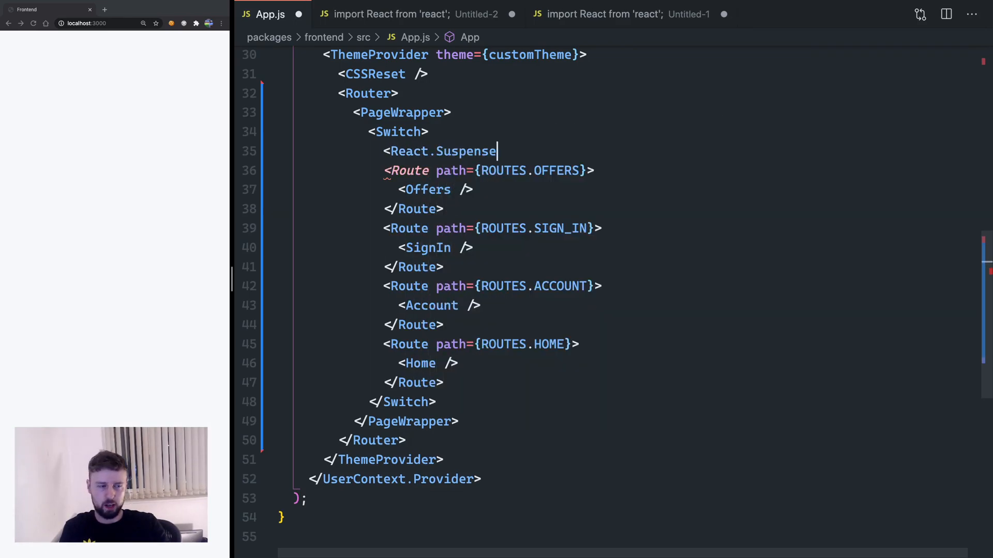
# - Give React.Suspense a <p>Loading…</p> fallback and close it after the last Route
pyautogui.write('fall')
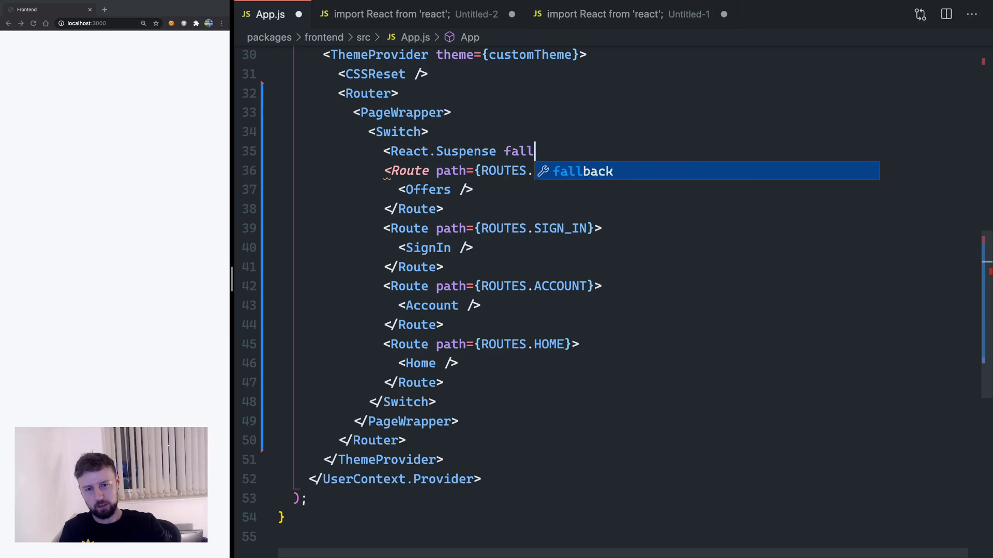
pyautogui.write('back={')
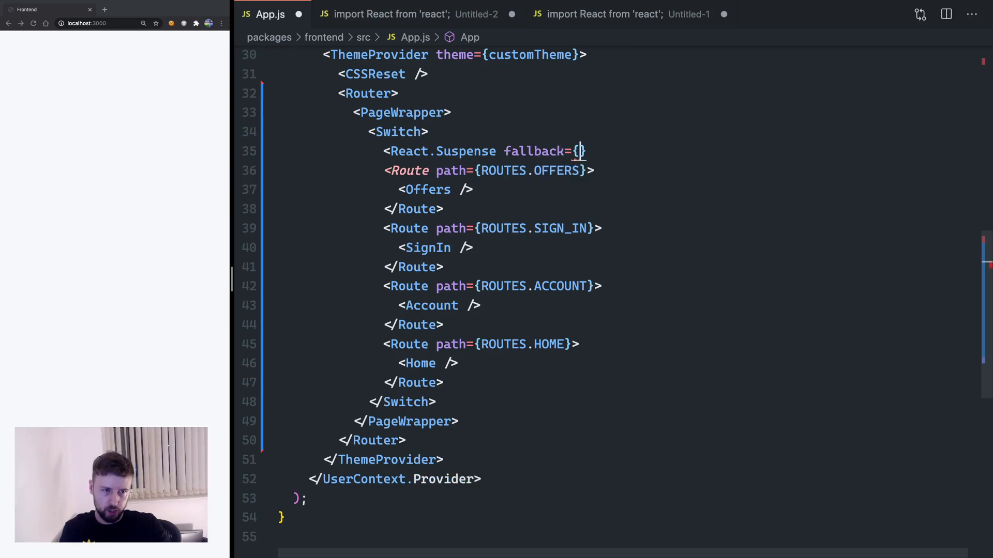
pyautogui.write('<p>L</p>')
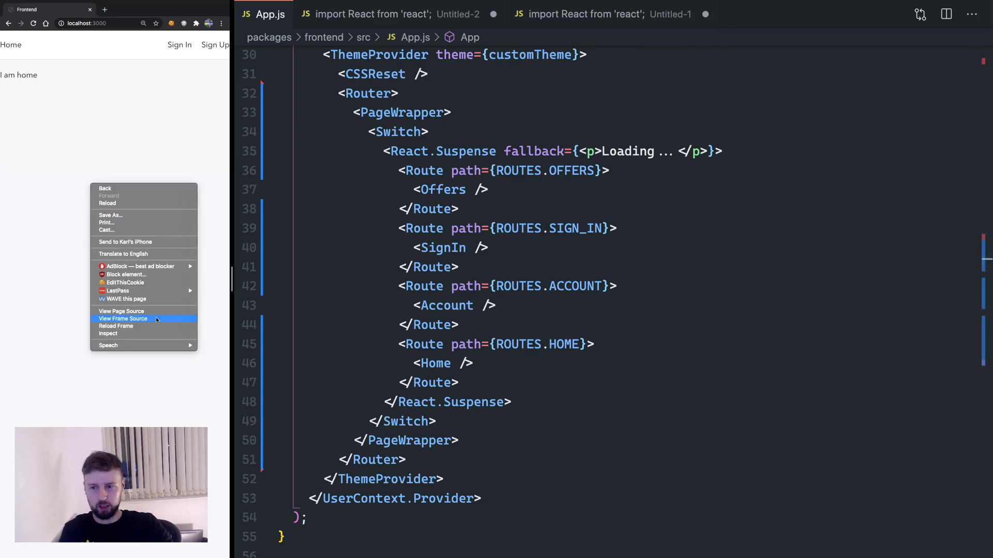
# - View the running app's frame source, then go to the sign-in page's email and password form
pyautogui.click(123, 319)
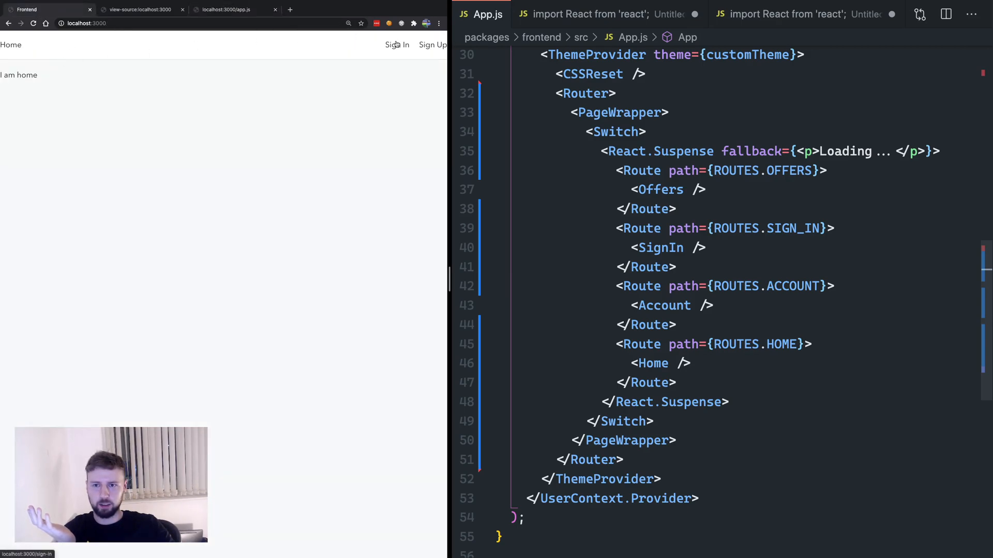
pyautogui.click(397, 44)
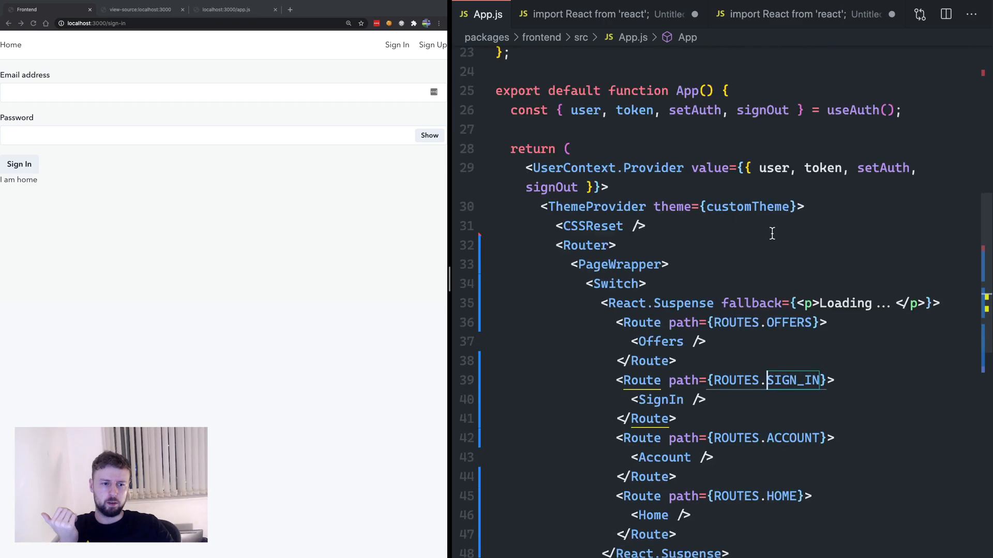
pyautogui.scroll(-3)
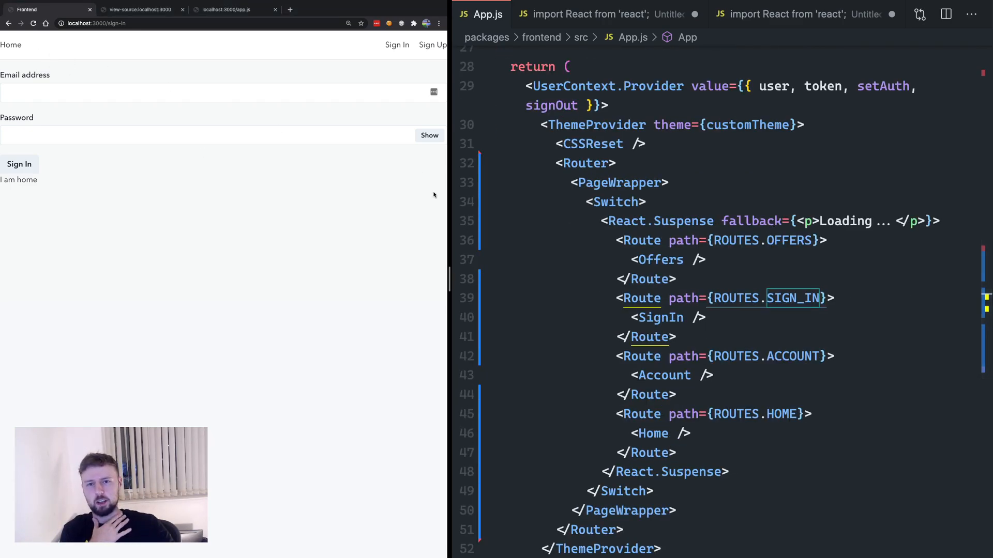
pyautogui.moveTo(91, 46)
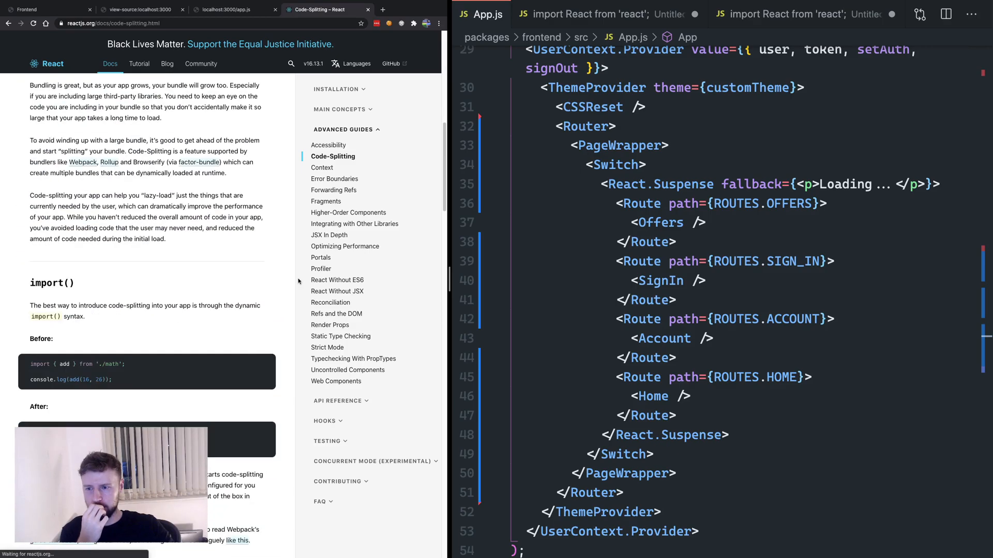
pyautogui.scroll(-3)
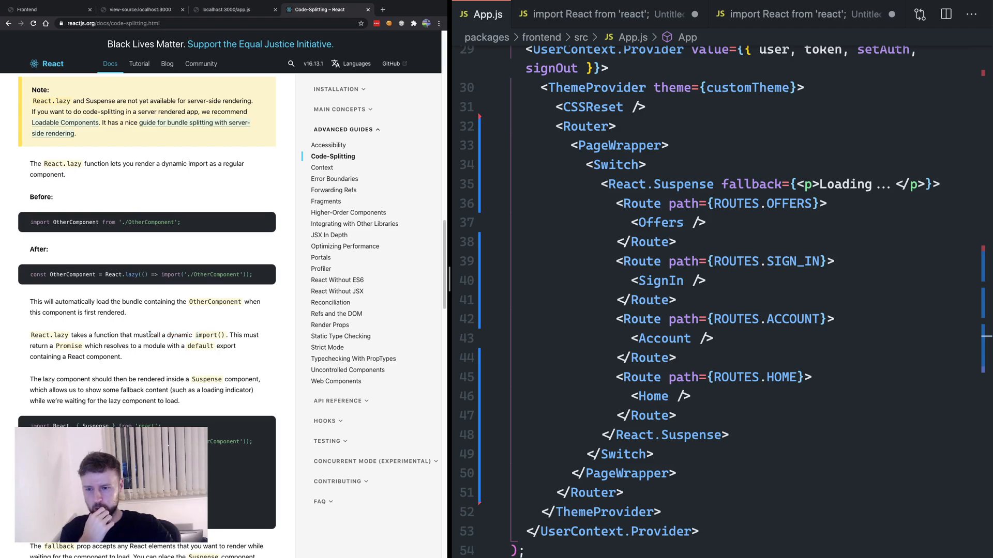
pyautogui.moveTo(147, 335); pyautogui.dragTo(226, 335)
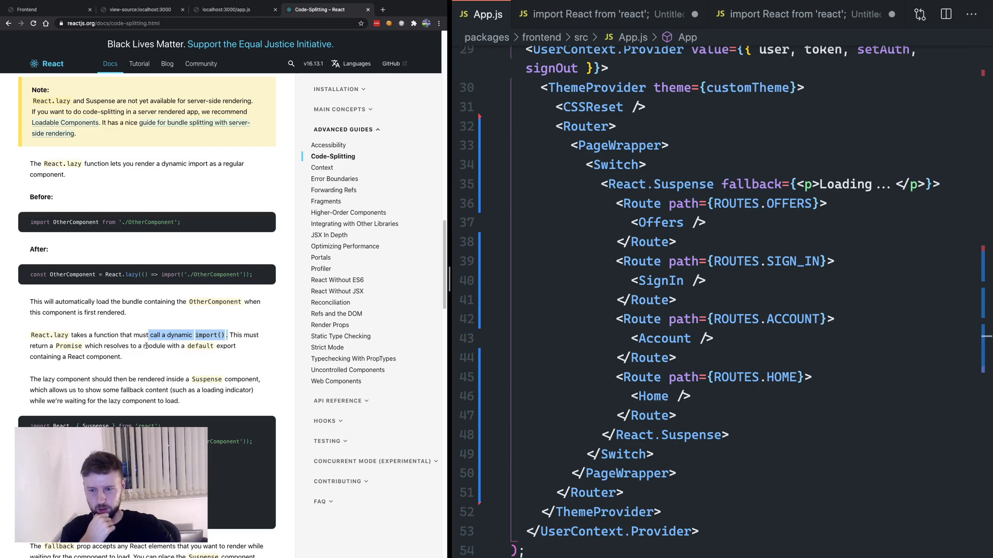
pyautogui.scroll(-3)
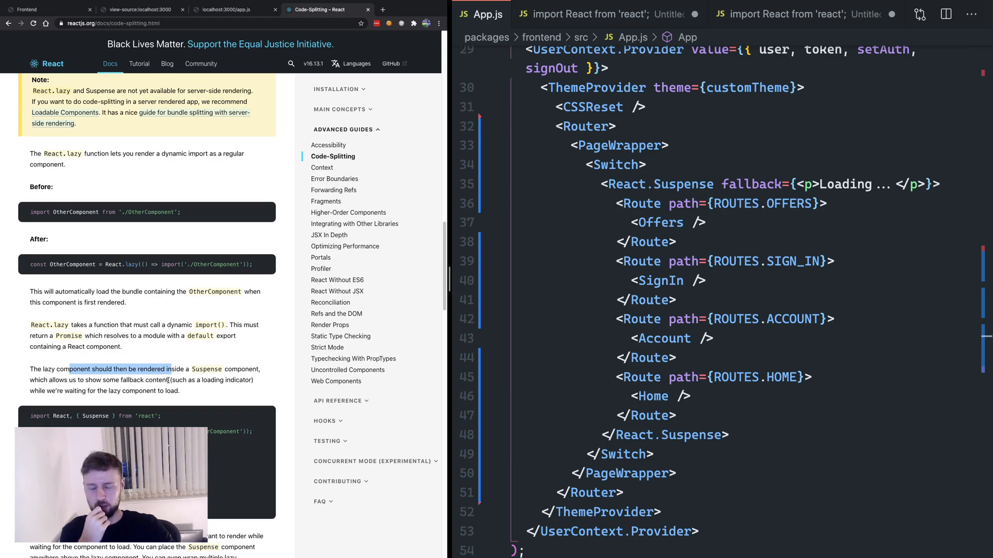
pyautogui.moveTo(70, 370); pyautogui.dragTo(166, 391)
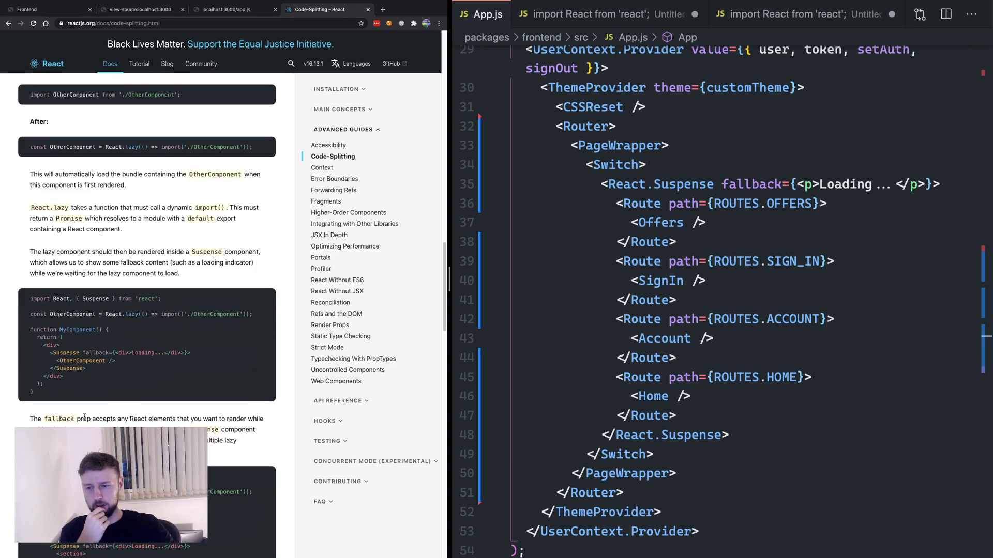
pyautogui.moveTo(76, 418); pyautogui.dragTo(178, 418)
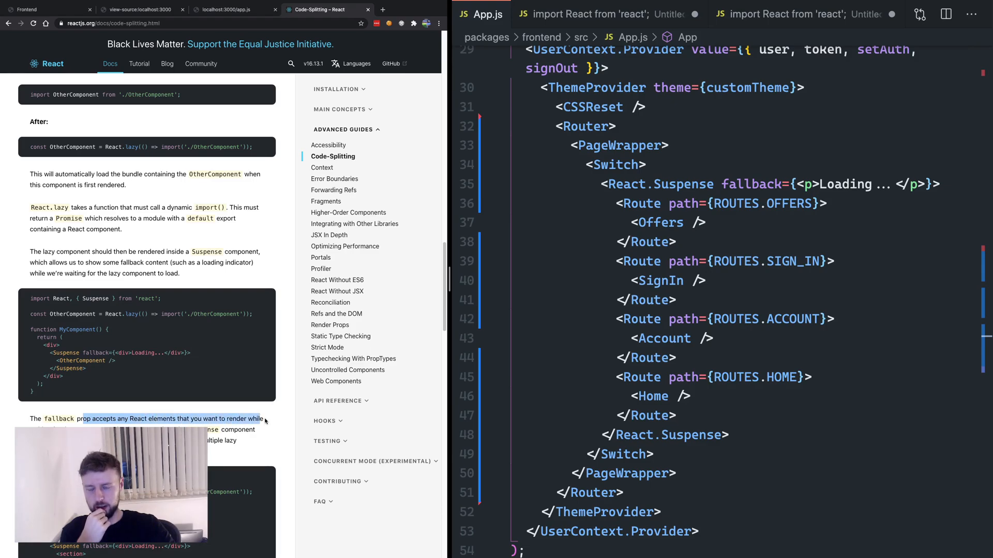
pyautogui.scroll(-3)
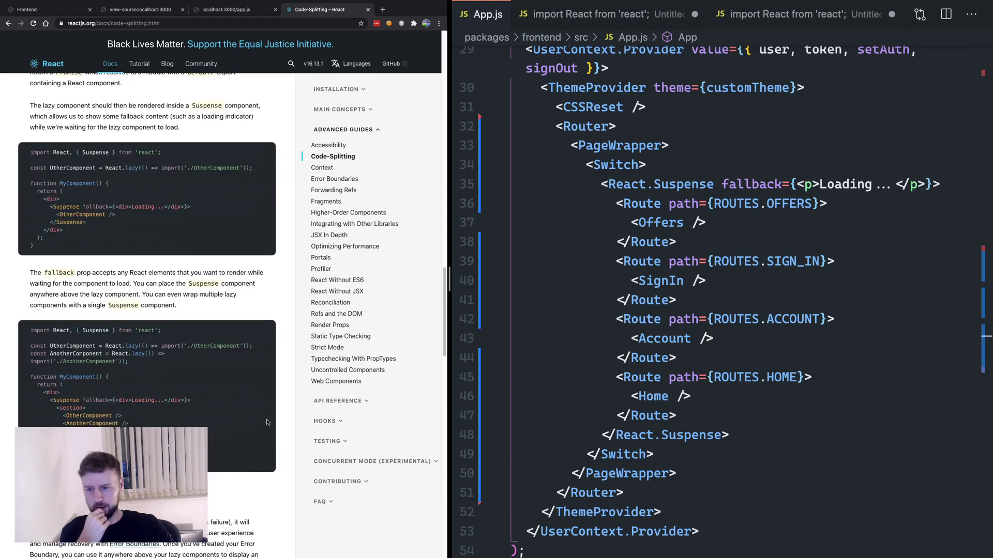
pyautogui.scroll(-3)
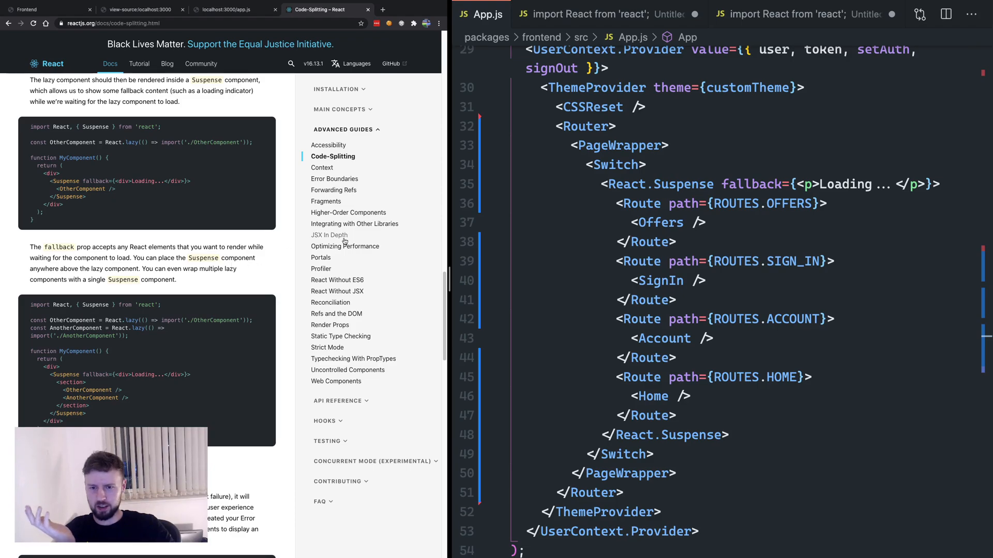
pyautogui.moveTo(329, 234)
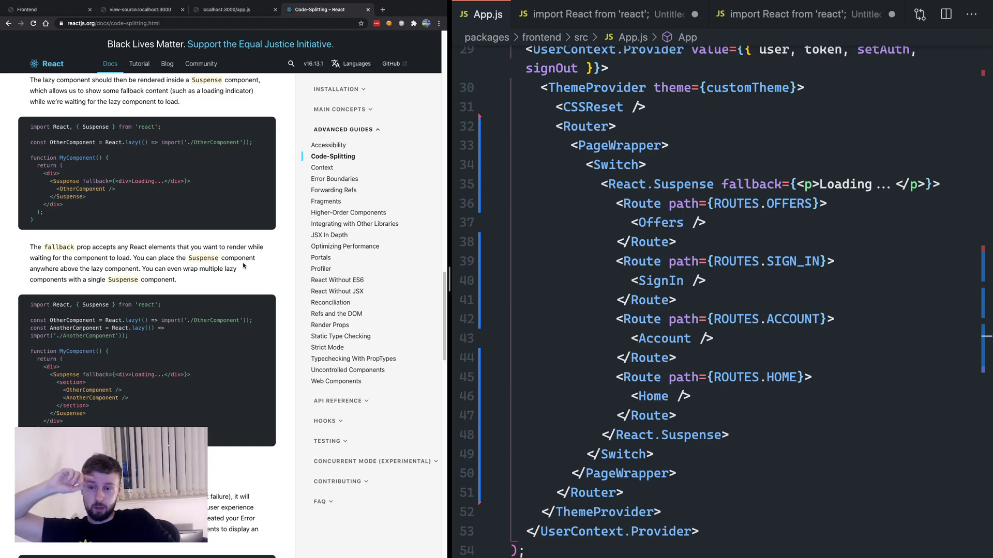
pyautogui.moveTo(197, 269)
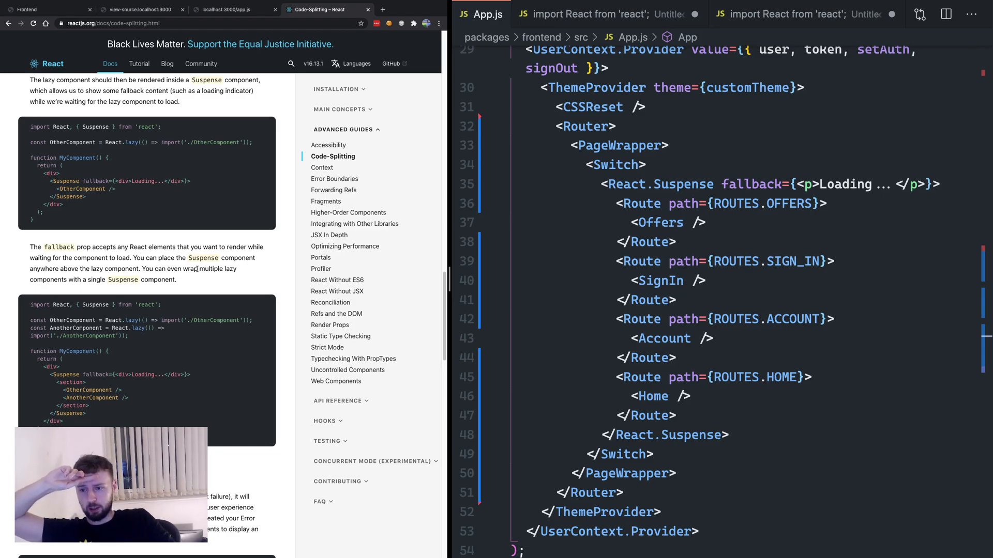
pyautogui.moveTo(155, 268); pyautogui.dragTo(236, 268)
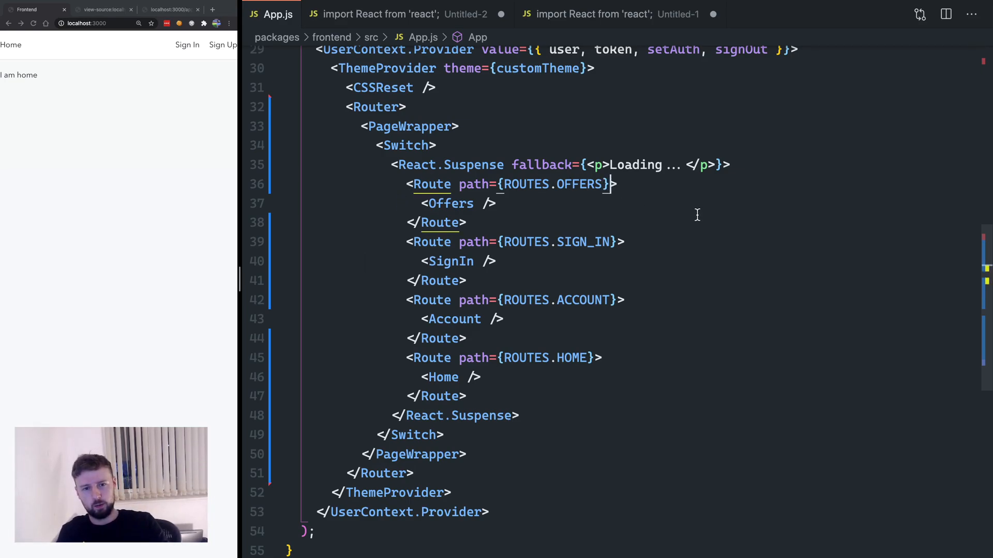
# - Make the Offers route use render={() => <Offers />}
pyautogui.write('render={}')
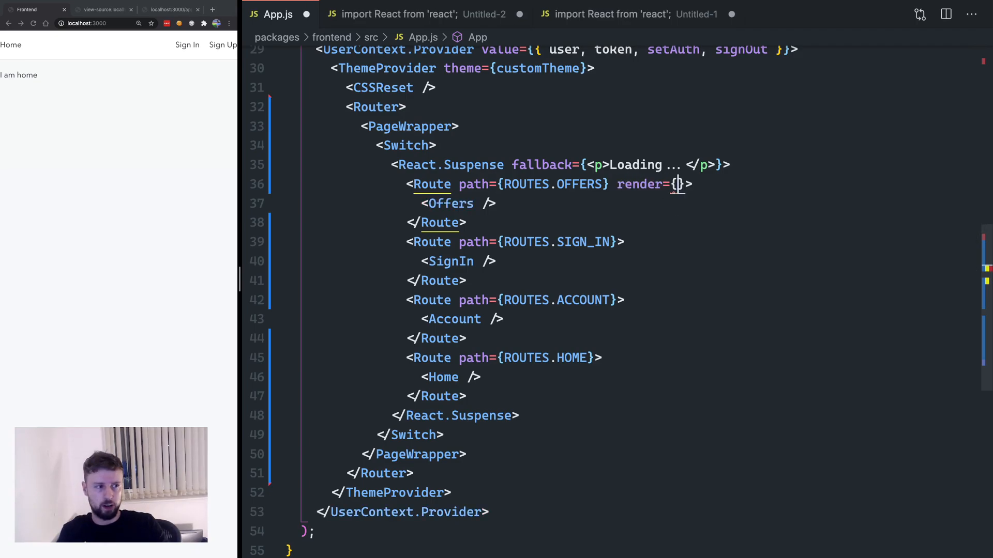
pyautogui.write('() => <')
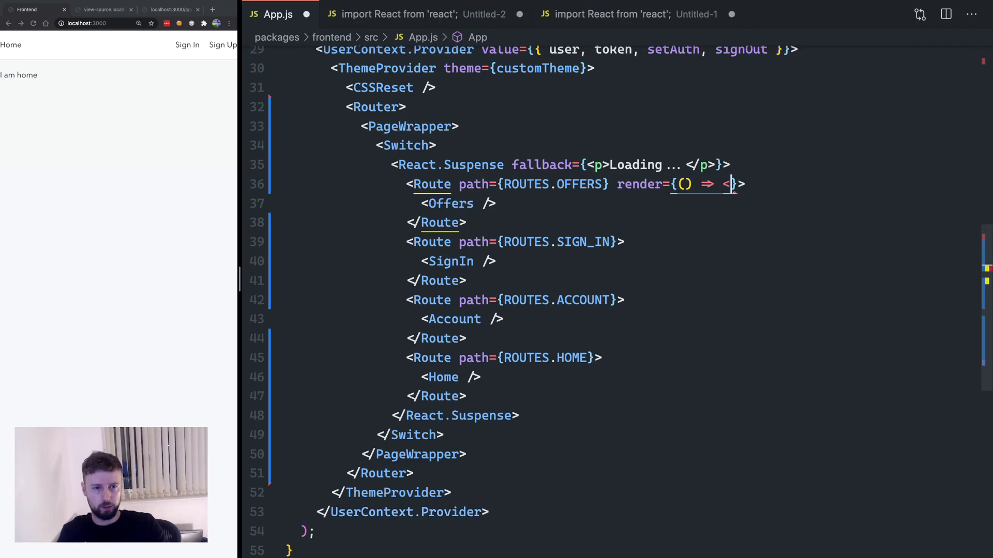
pyautogui.write('Offers />')
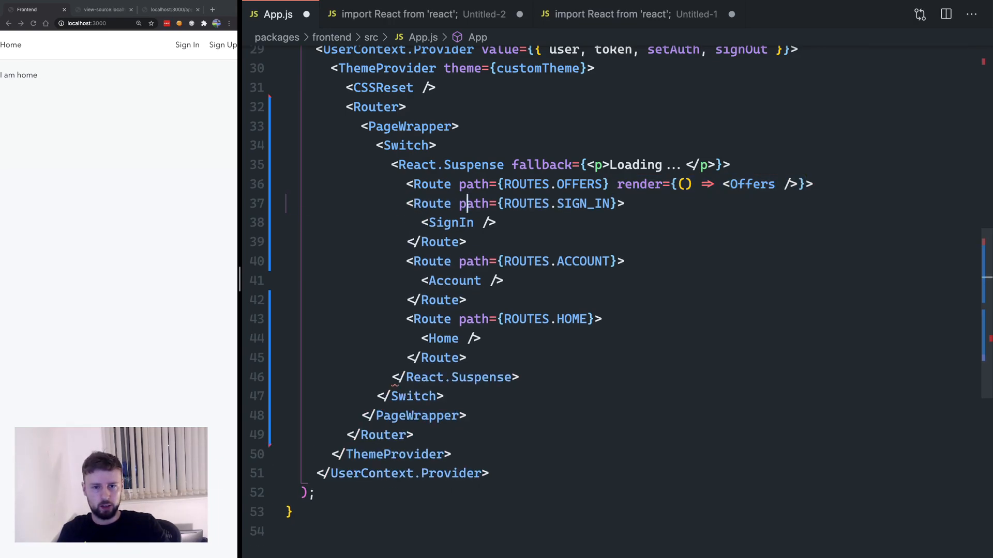
pyautogui.write('render={() => <Offers />}>')
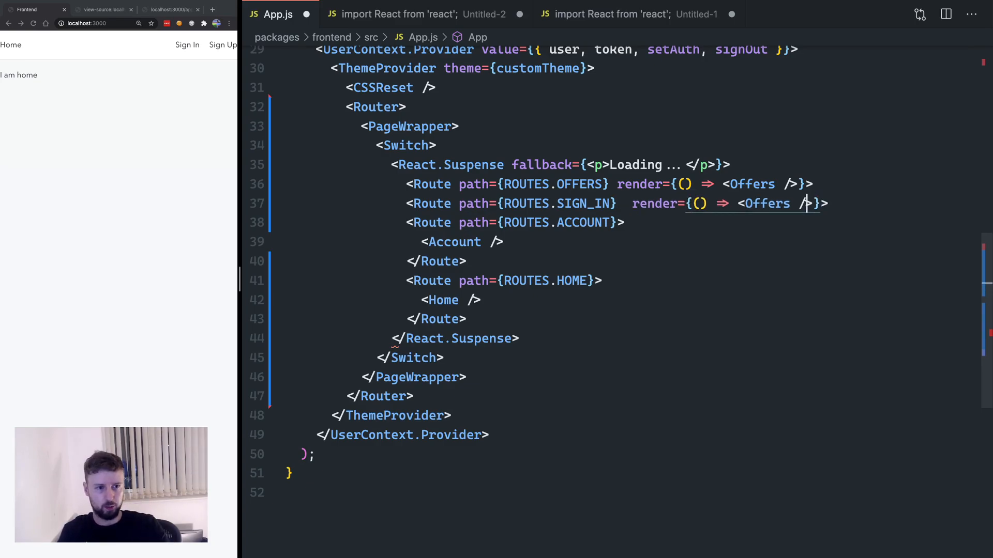
# - Give the SignIn and Account routes matching render-function props
pyautogui.write('SignIn')
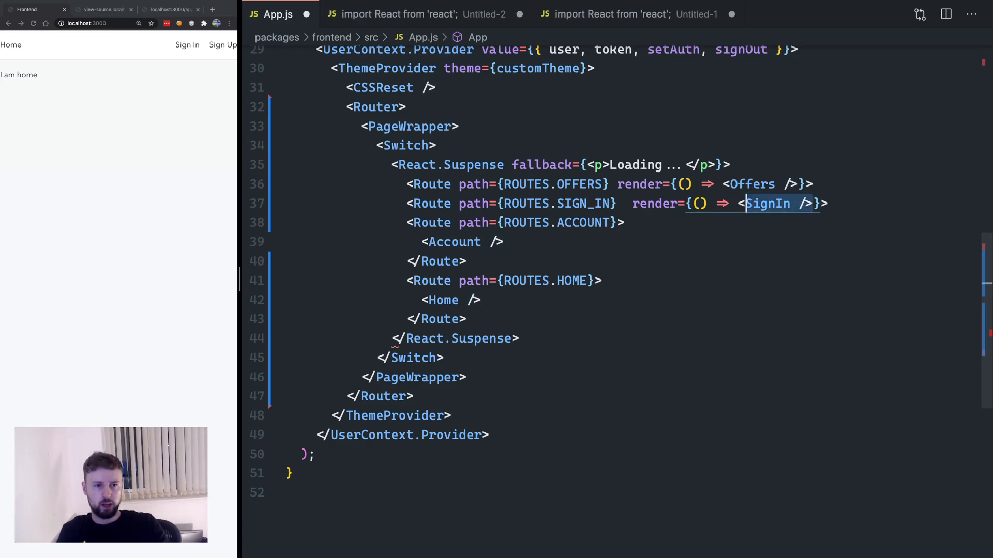
pyautogui.moveTo(747, 203); pyautogui.dragTo(630, 203)
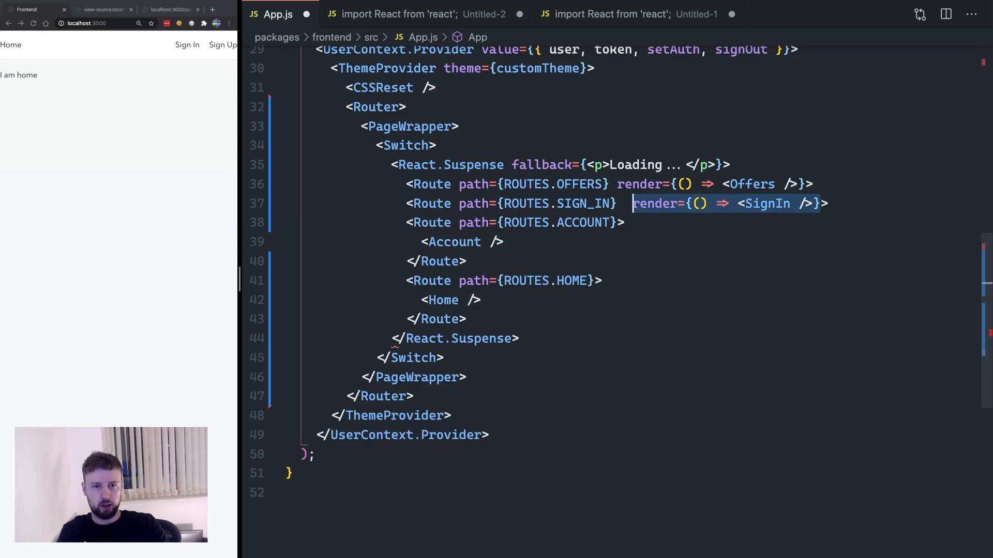
pyautogui.write('render={() => <SignIn />}}')
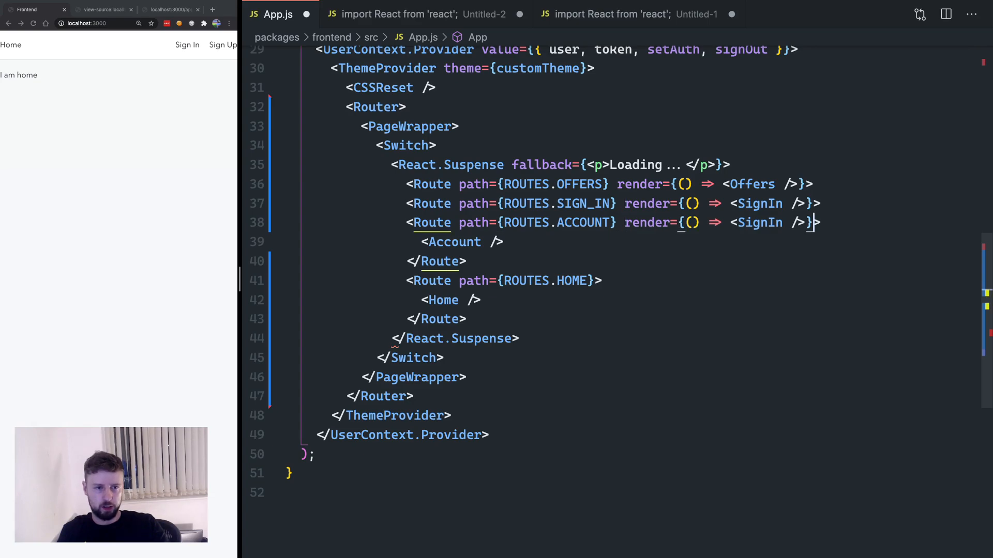
pyautogui.write('Acc')
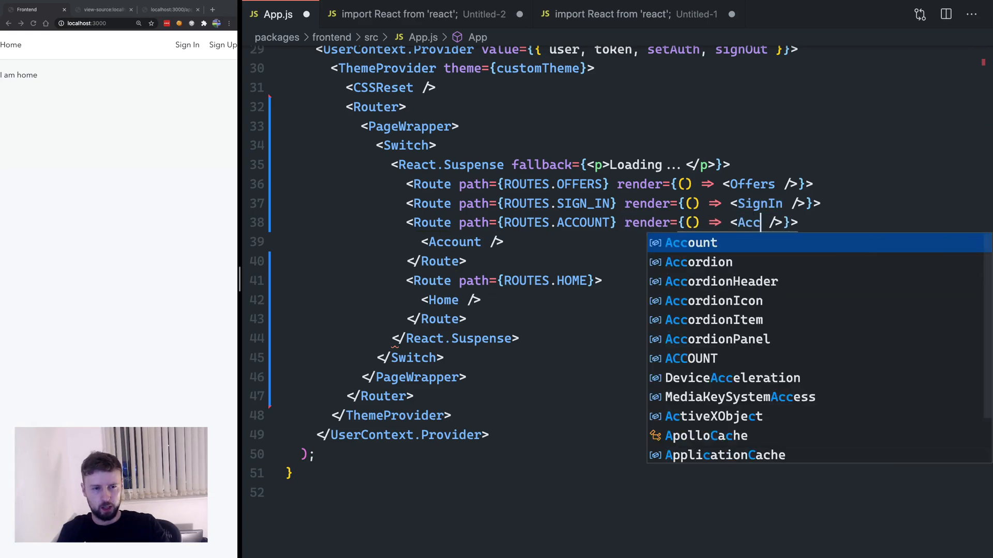
pyautogui.press('Tab')
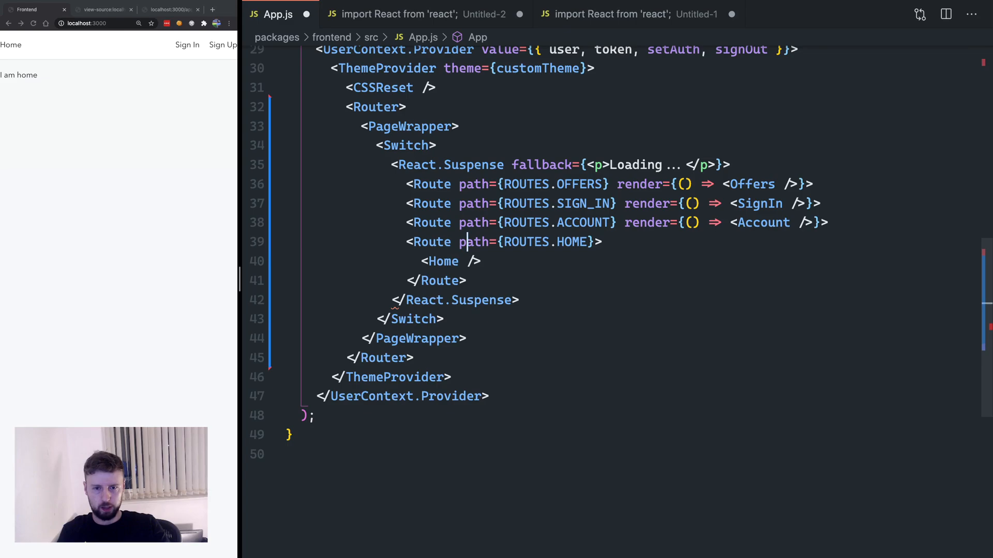
pyautogui.write('render={() => <SignIn />}')
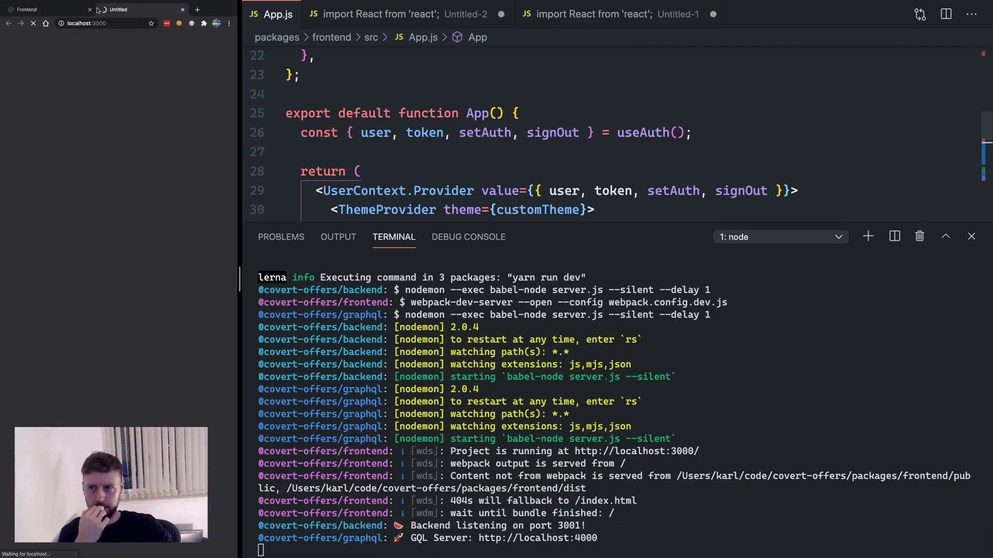
# - Switch tabs to check the app's home page after the frontend compiles
pyautogui.click(89, 10)
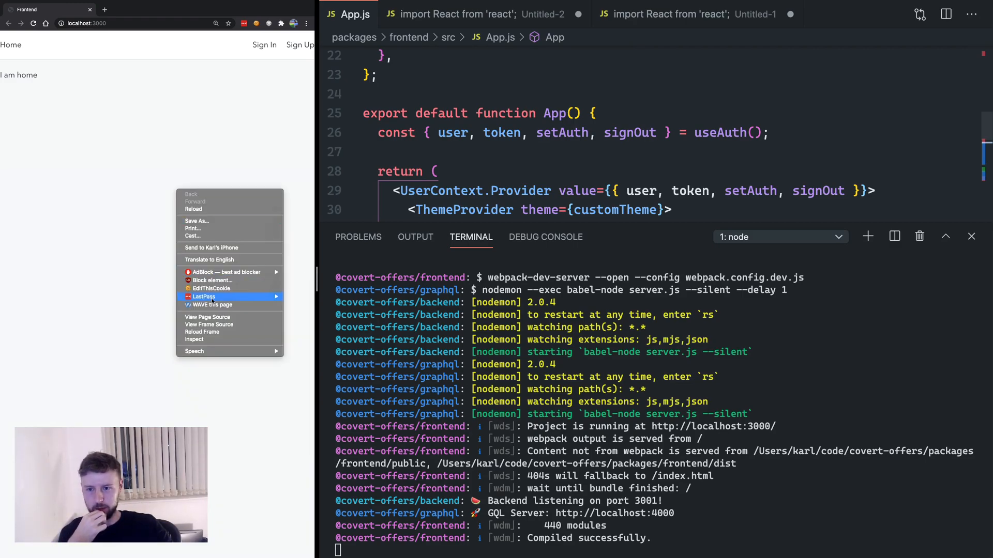
pyautogui.moveTo(206, 317)
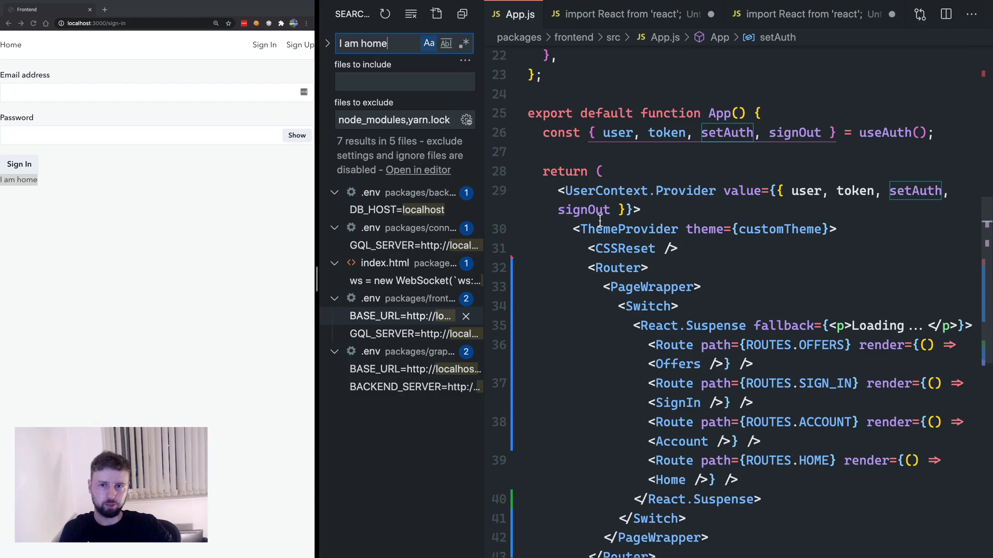
# - Close the search results and review App.js's React.lazy imports and Suspense-wrapped routes
pyautogui.click(373, 209)
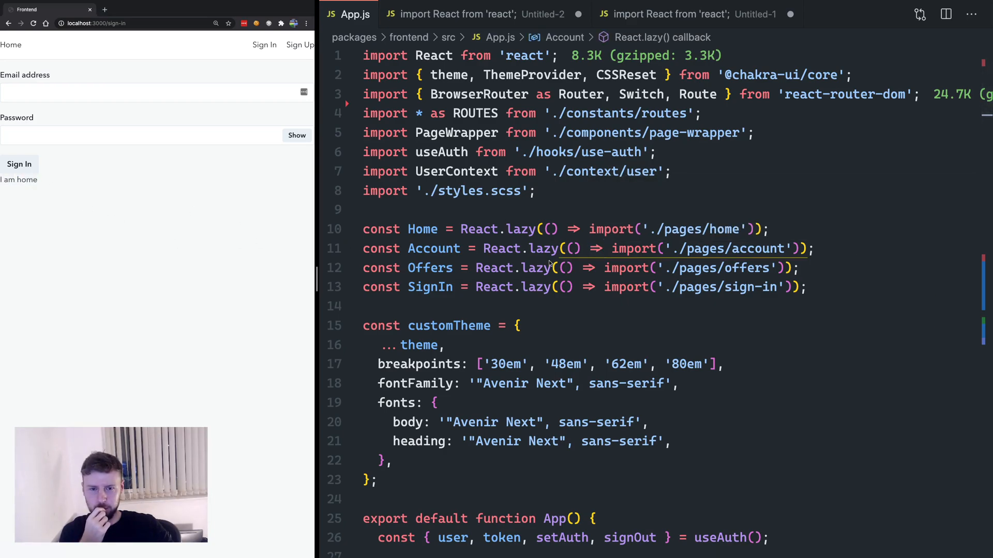
pyautogui.scroll(-3)
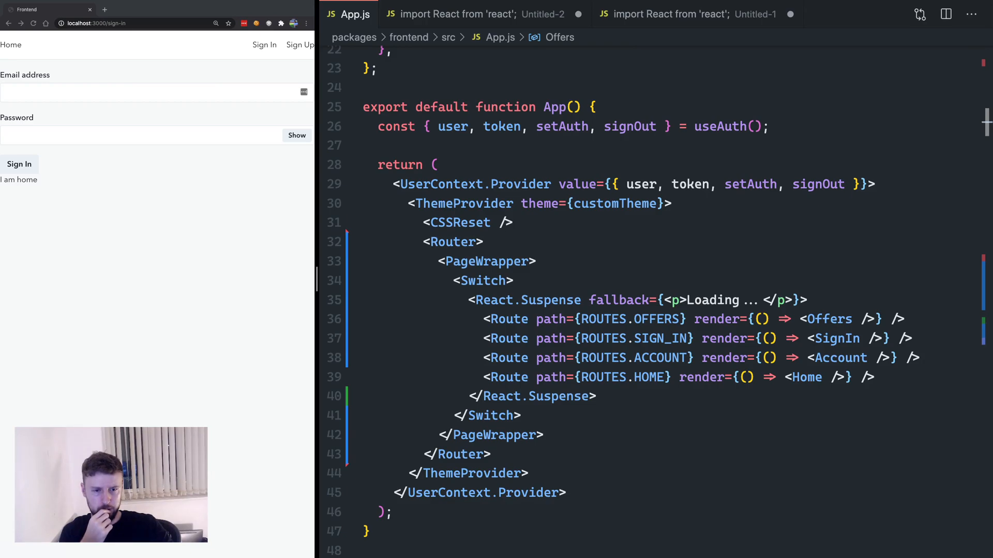
pyautogui.click(484, 242)
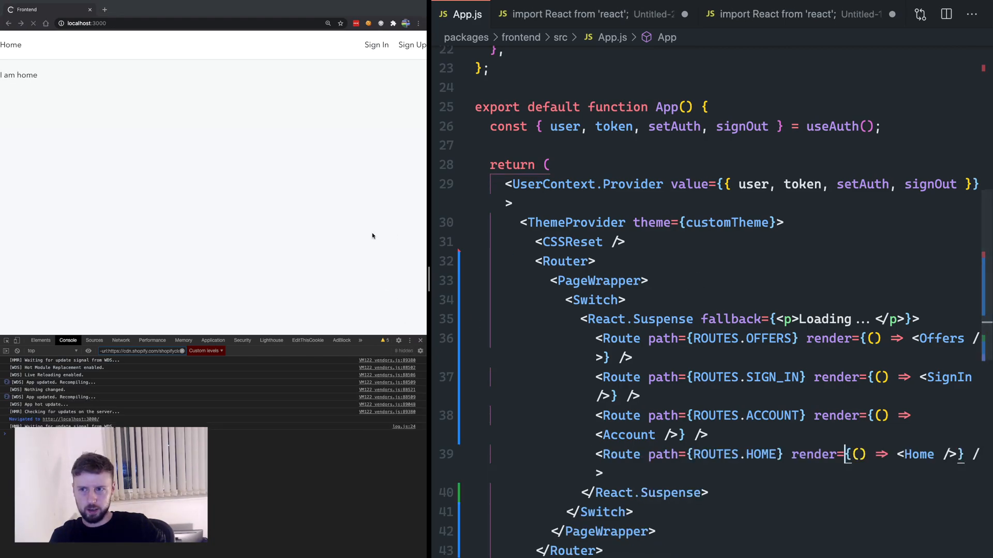
# - Go to the app's Sign In page and inspect its Elements and React Components trees
pyautogui.click(376, 45)
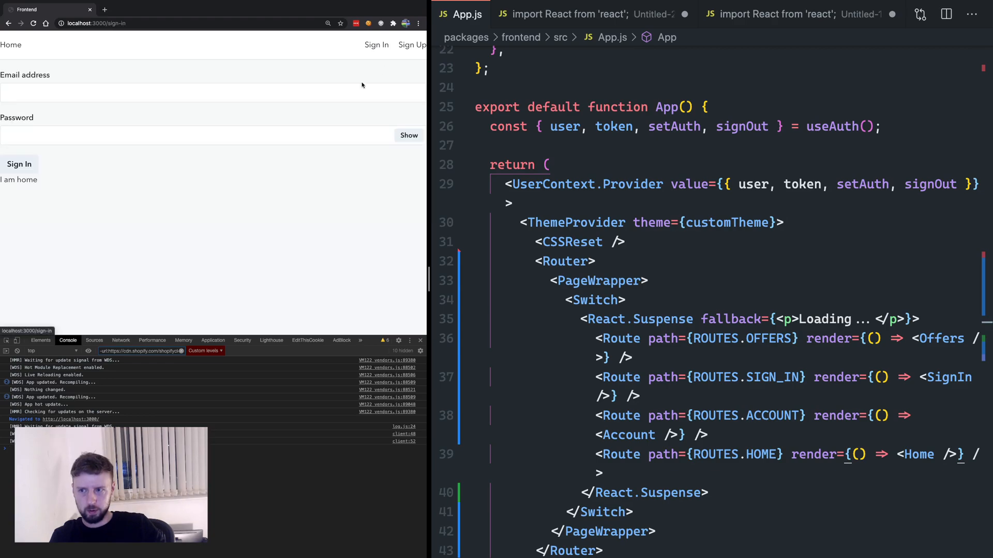
pyautogui.click(40, 340)
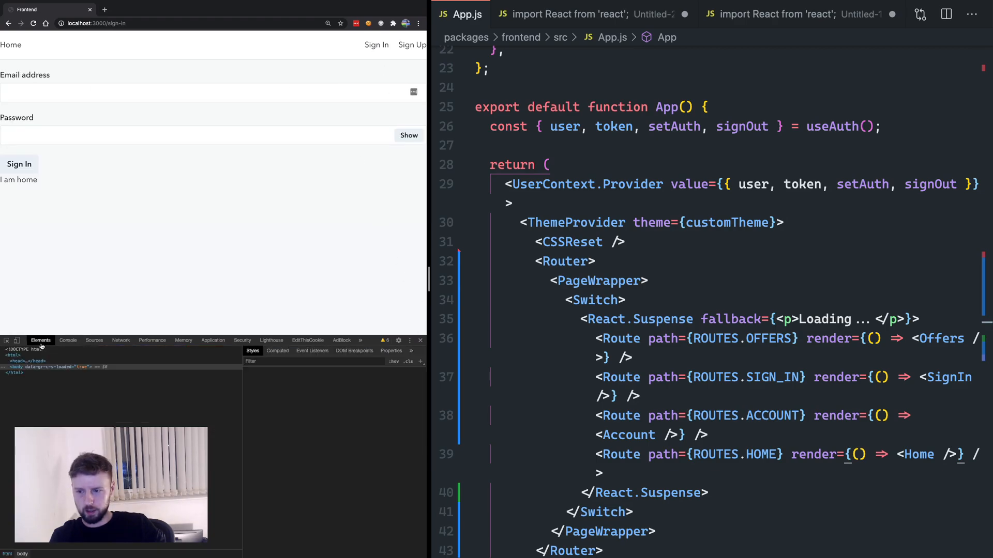
pyautogui.click(360, 340)
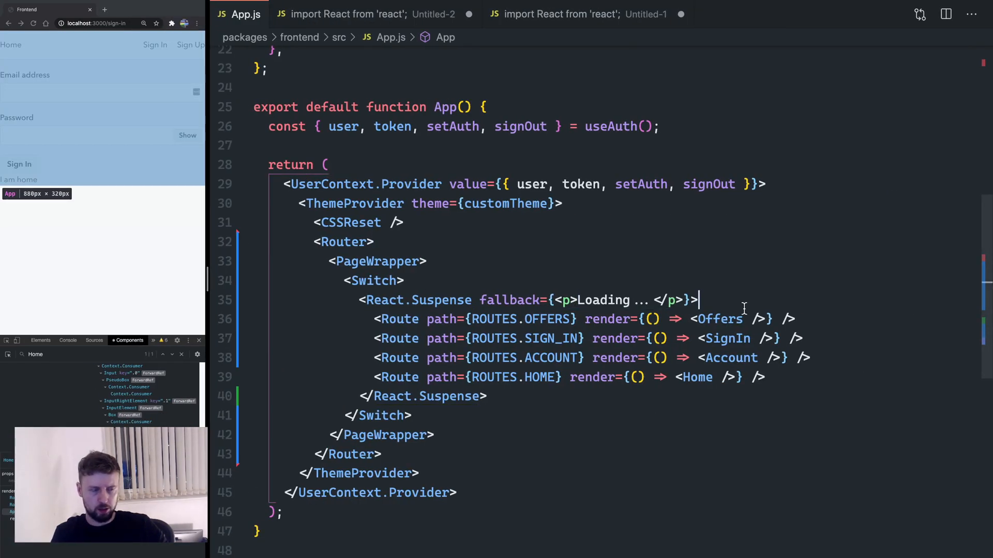
pyautogui.moveTo(737, 422)
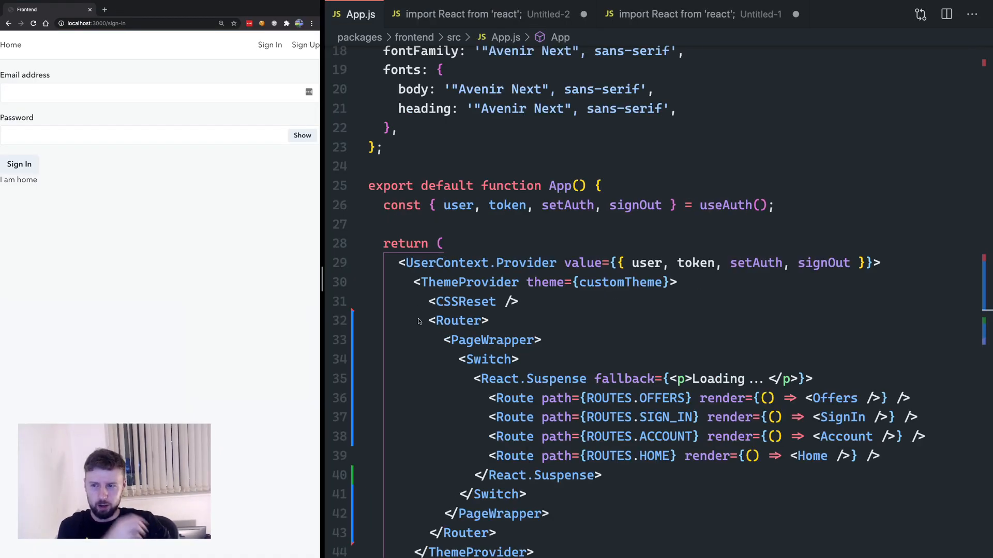
# - Add the exact attribute to the Home Route before its render prop
pyautogui.doubleClick(705, 456)
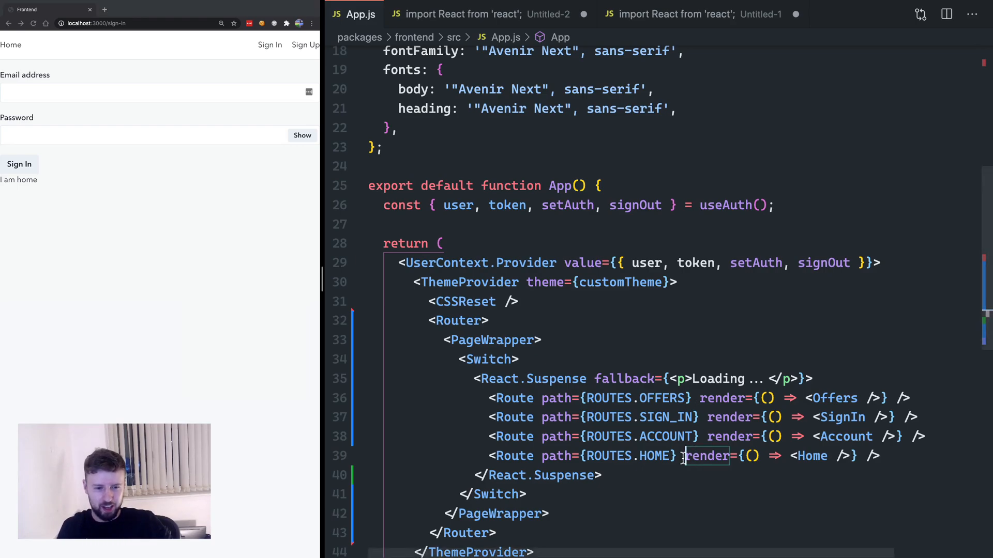
pyautogui.write('exact')
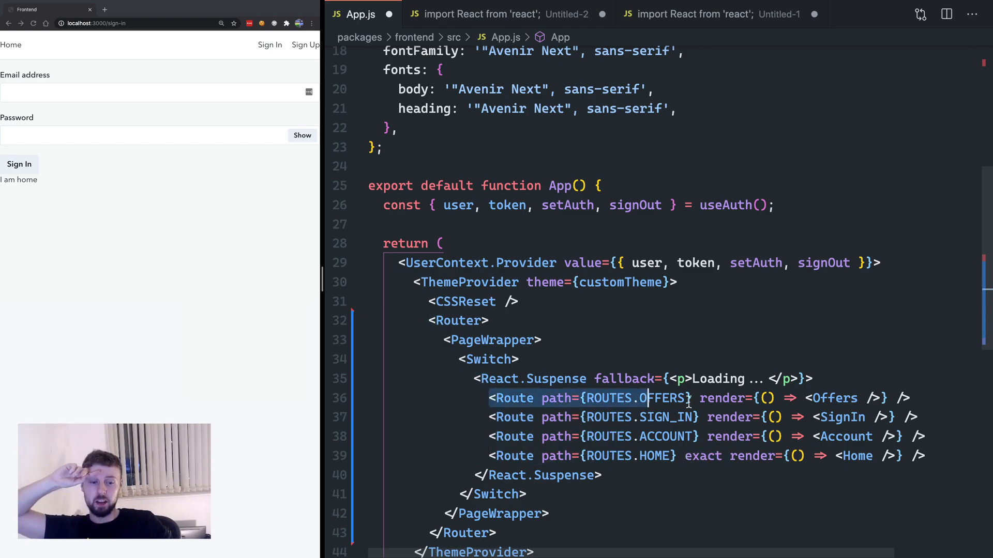
pyautogui.moveTo(665, 398)
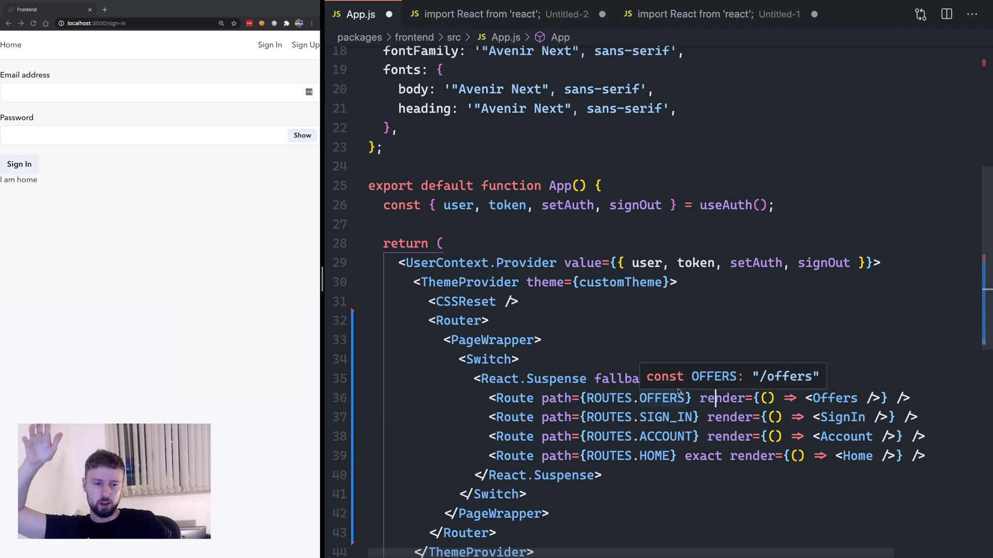
pyautogui.moveTo(766, 378)
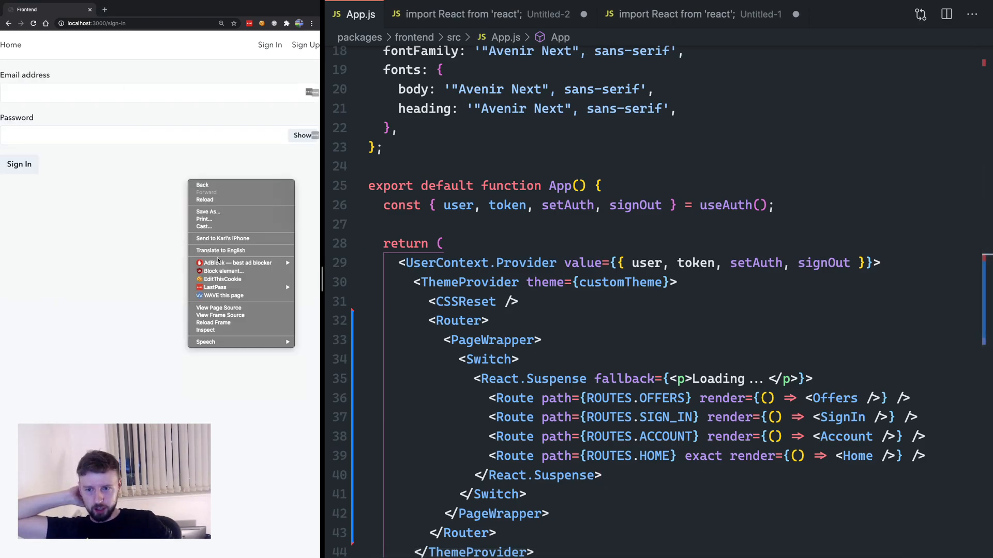
pyautogui.click(218, 308)
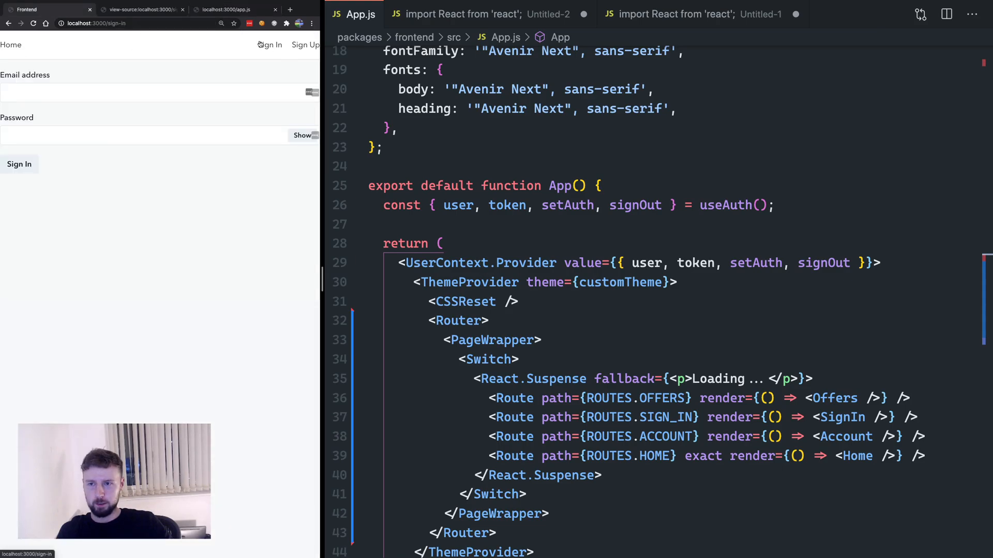
pyautogui.click(141, 9)
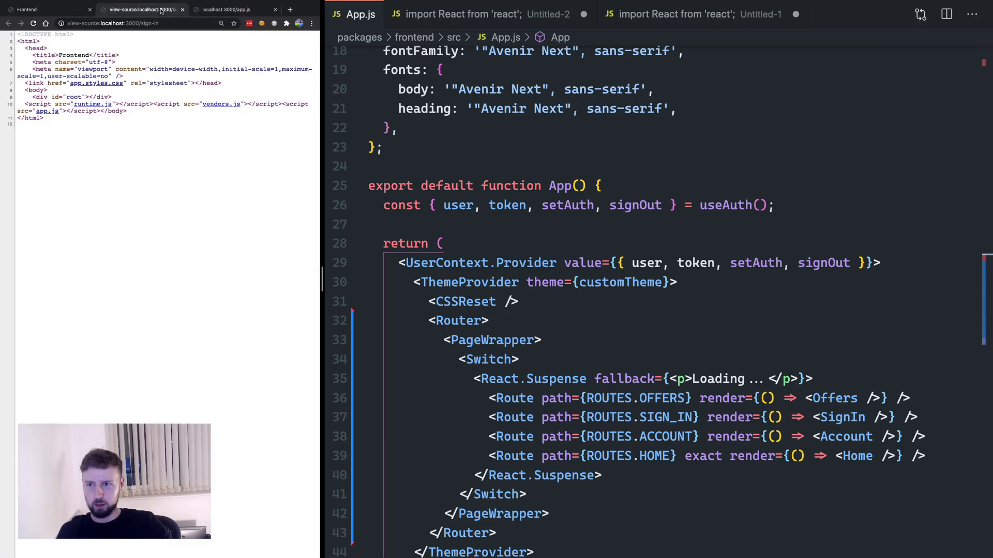
pyautogui.click(228, 10)
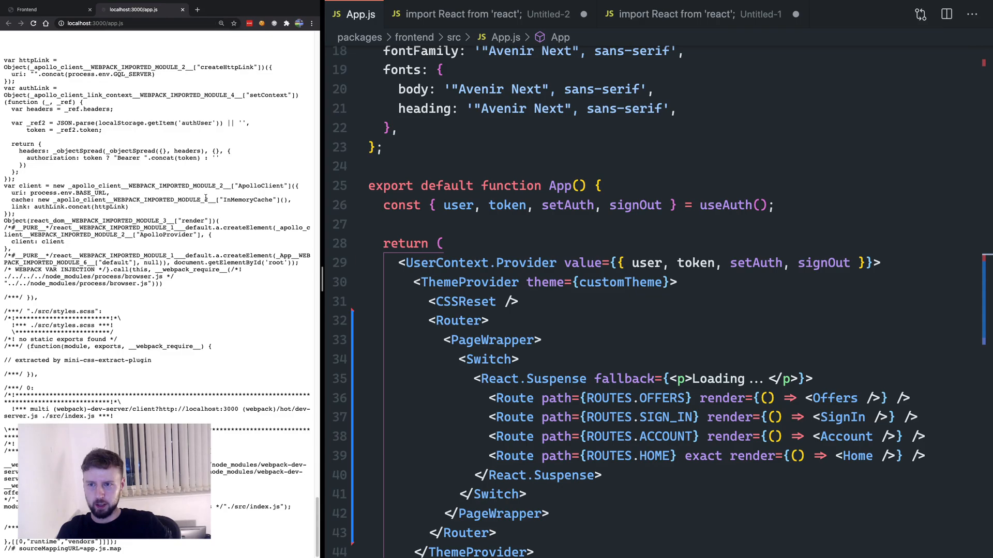
pyautogui.rightClick(196, 195)
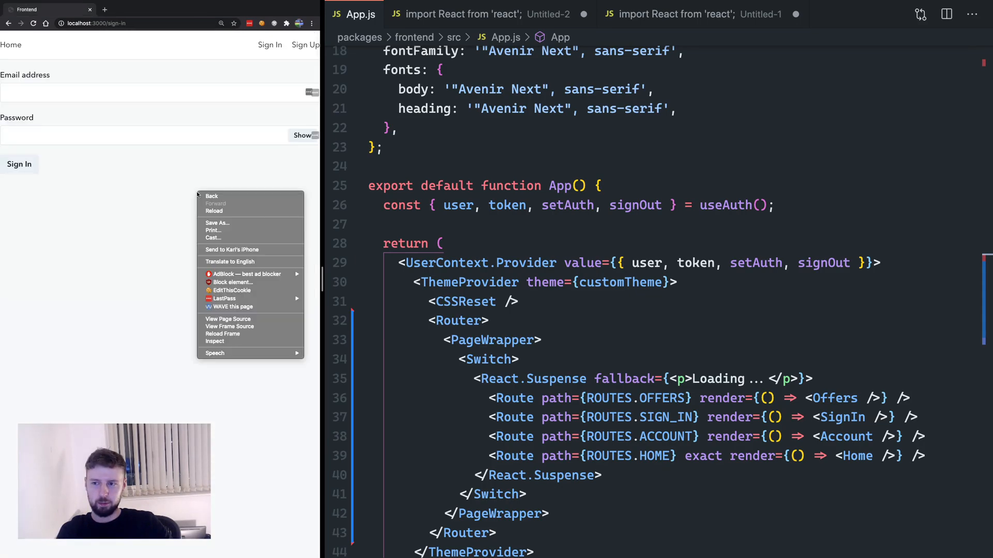
pyautogui.click(228, 318)
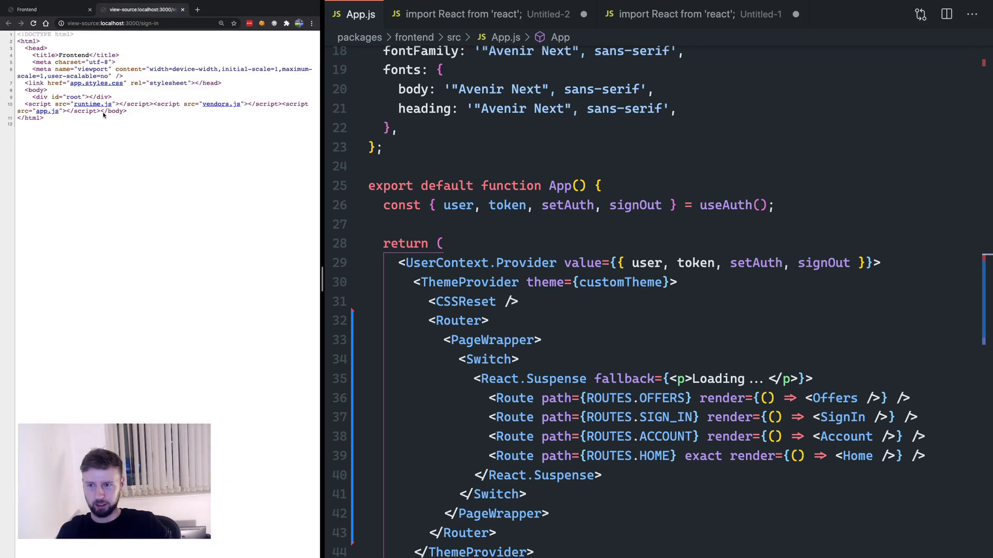
pyautogui.click(94, 104)
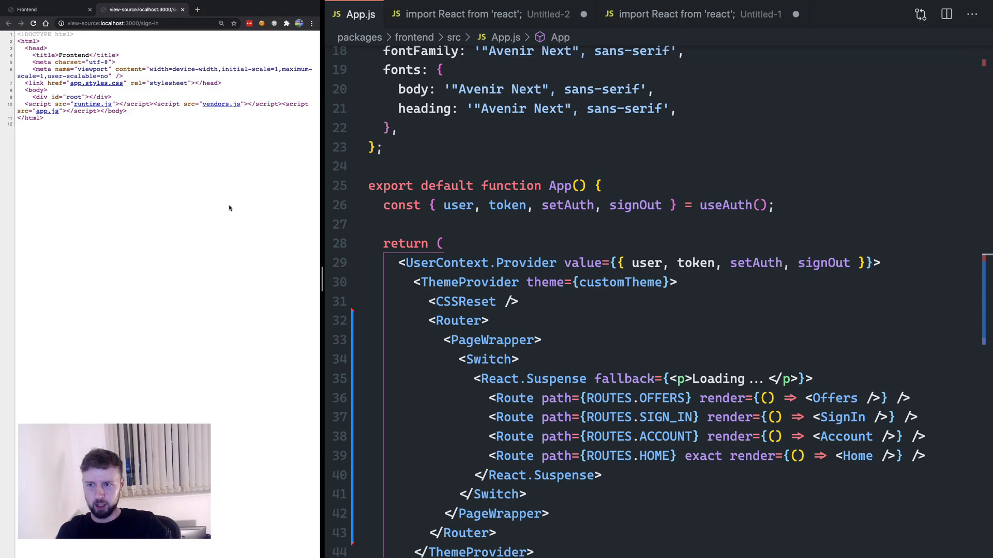
pyautogui.rightClick(229, 209)
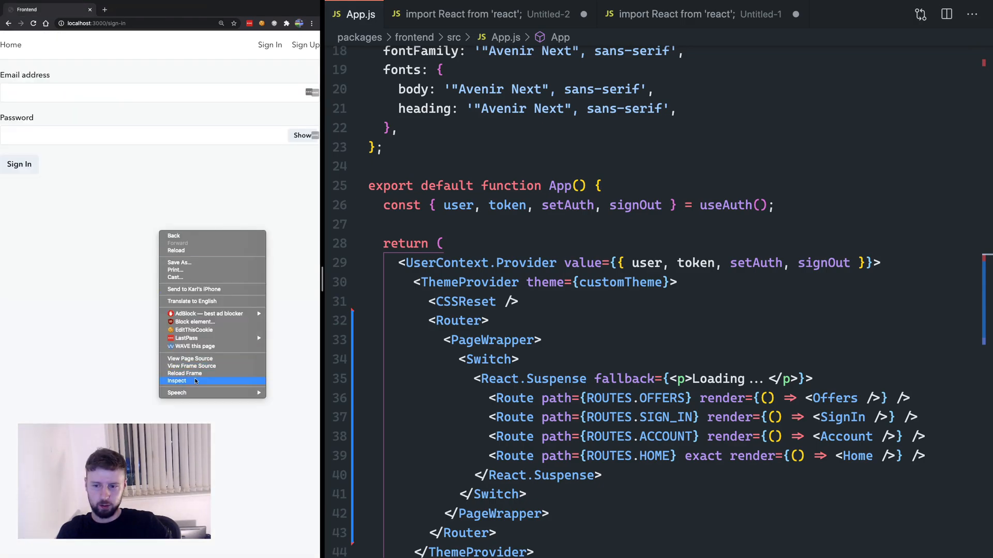
# - Find 'Email address' in the 1.js chunk, then view the Network requests
pyautogui.click(177, 381)
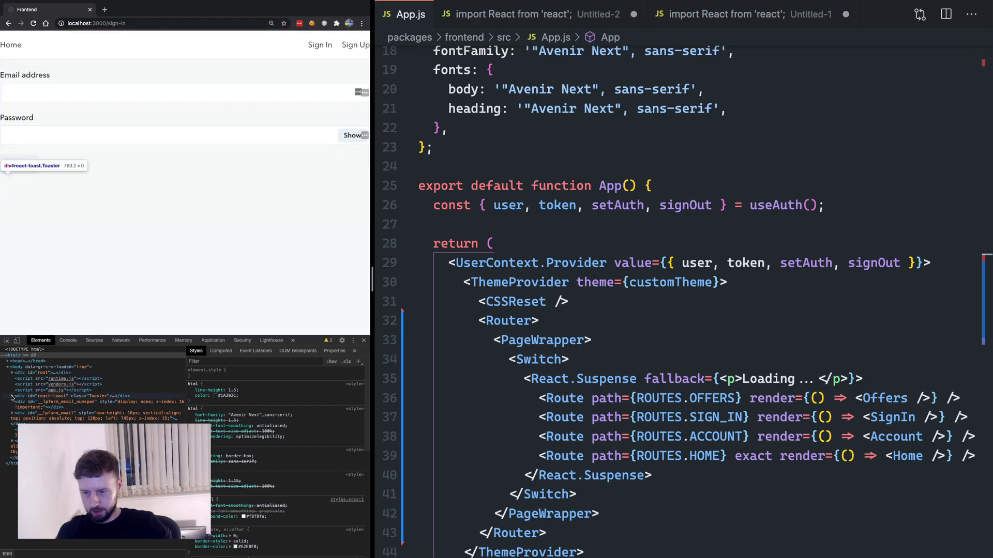
pyautogui.click(121, 340)
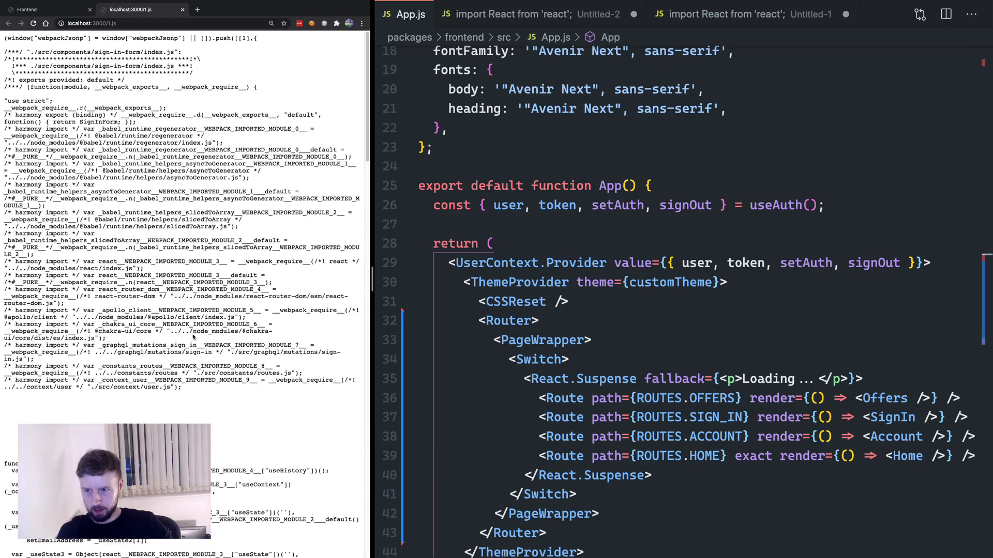
pyautogui.write('Email address')
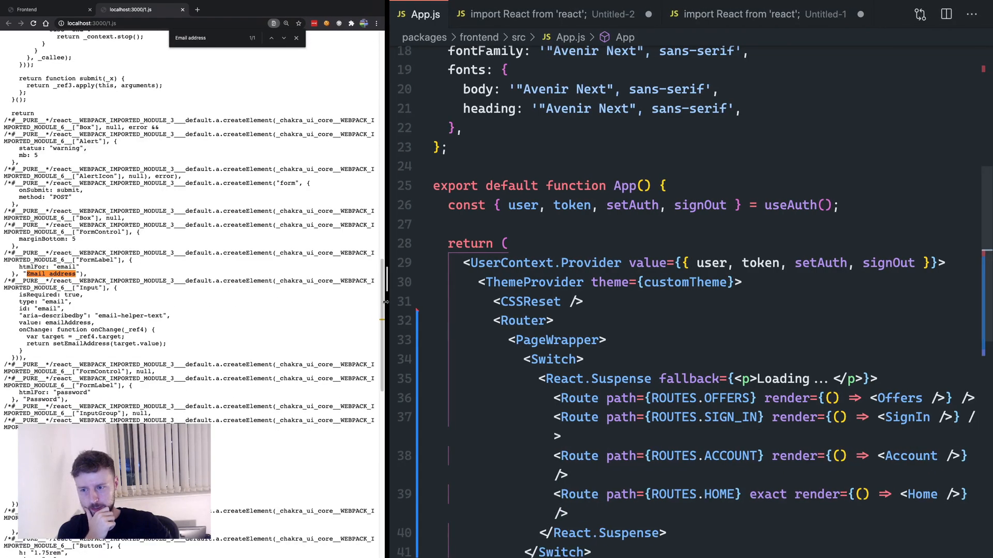
pyautogui.scroll(-3)
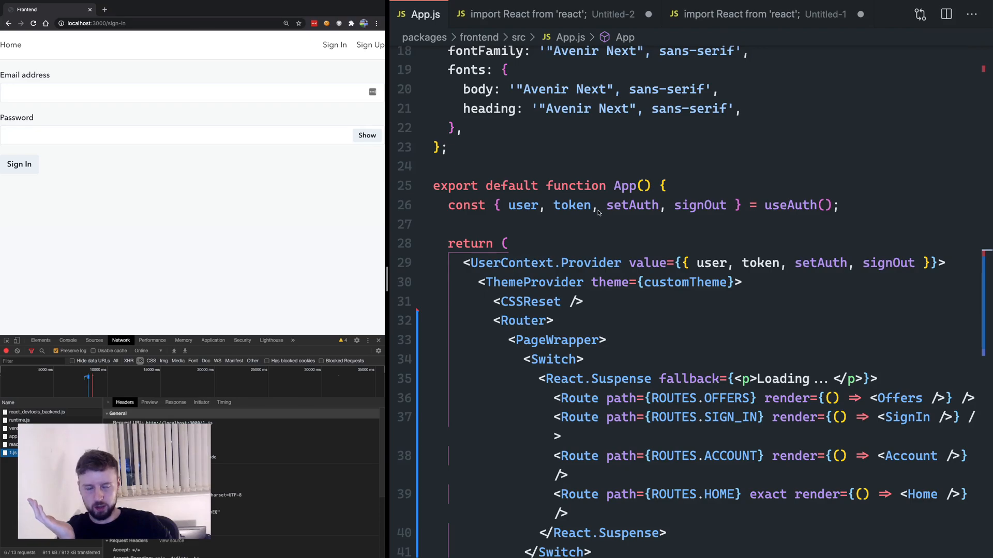
pyautogui.click(597, 205)
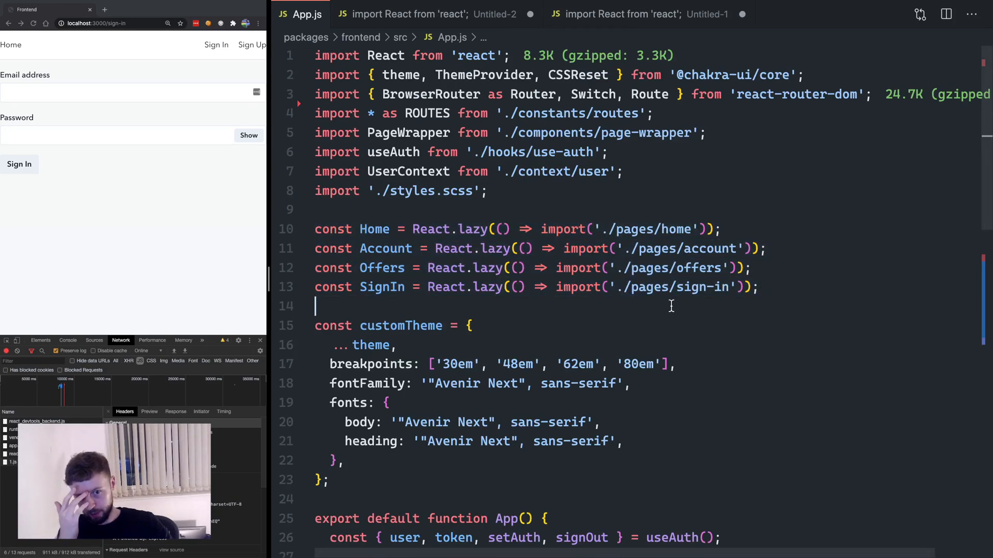
pyautogui.scroll(-3)
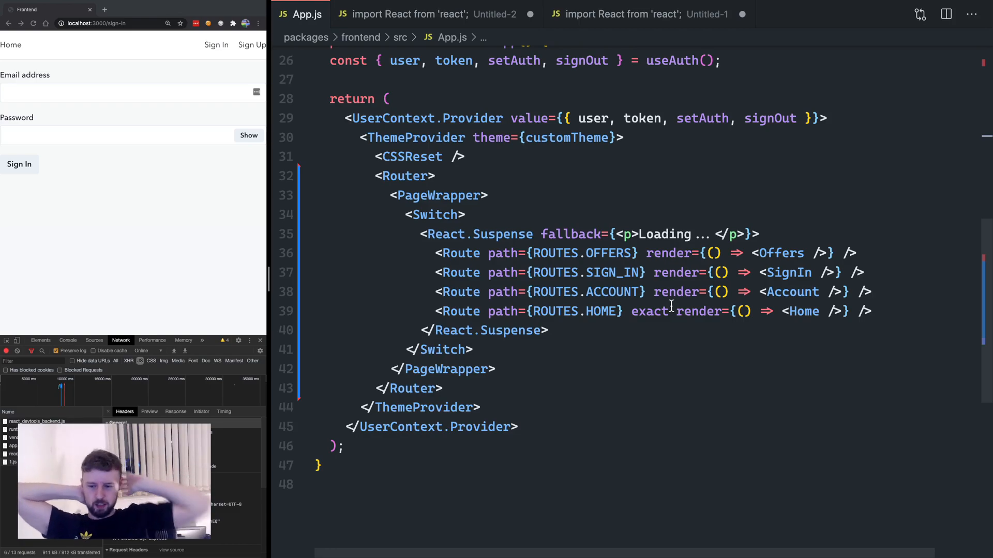
pyautogui.doubleClick(804, 310)
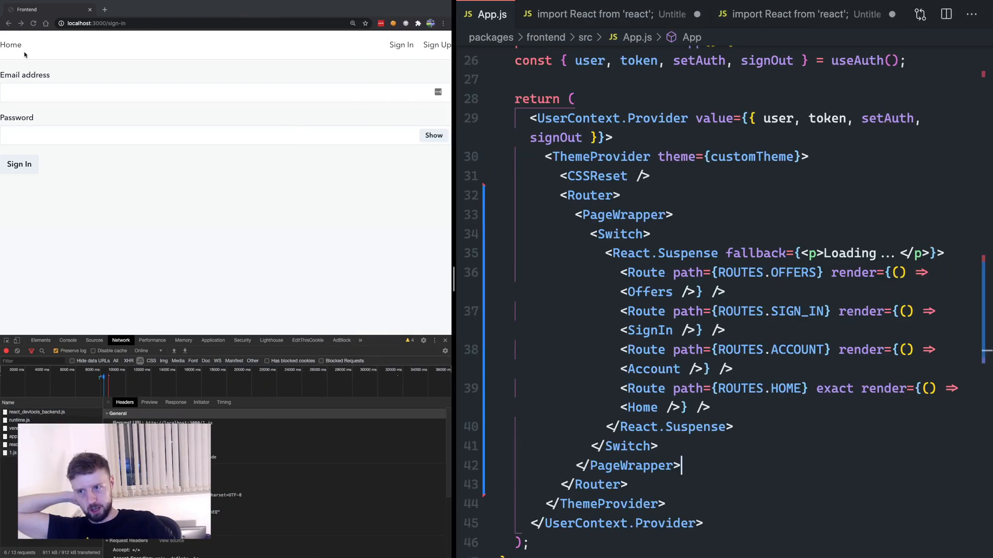
# - Navigate to the app's Home page and open the 3.js chunk holding its code
pyautogui.click(11, 44)
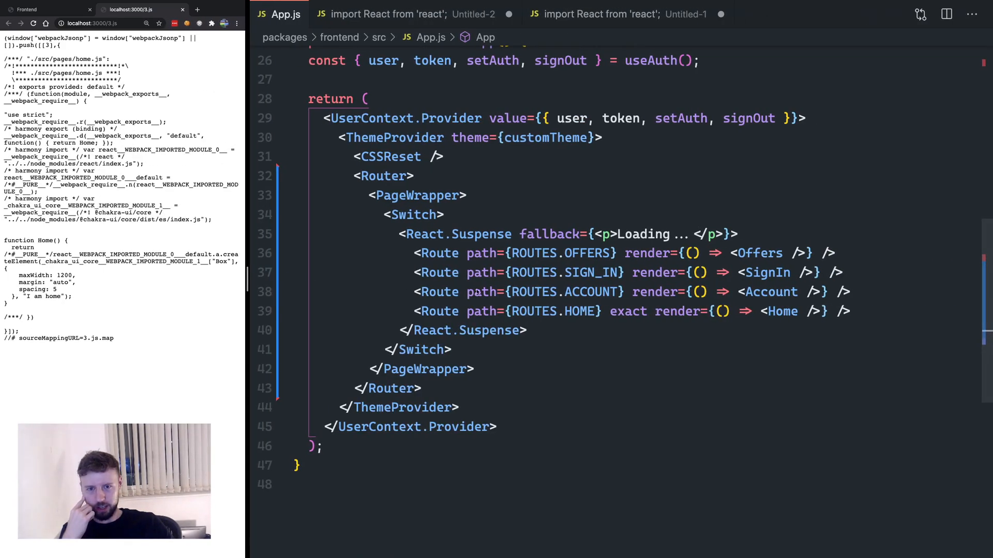
pyautogui.doubleClick(591, 291)
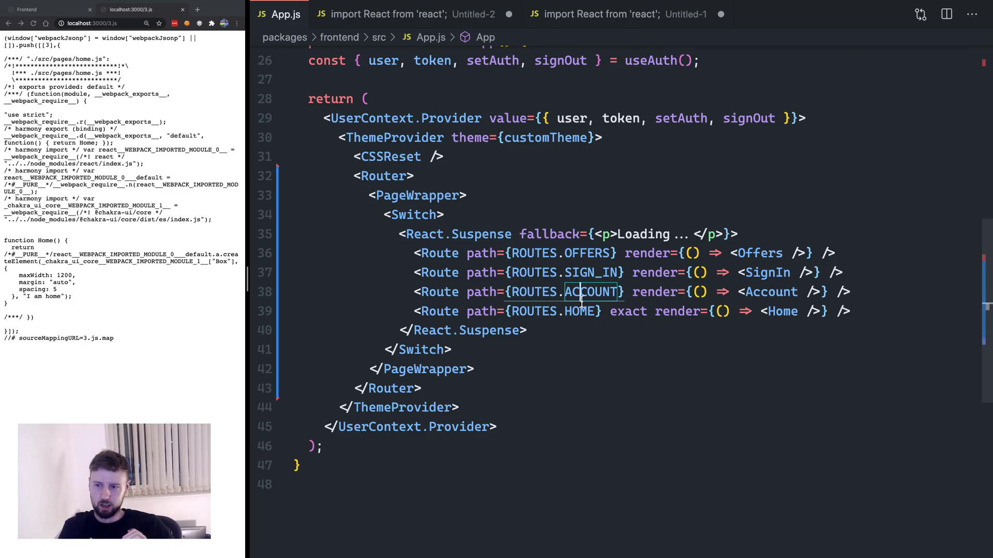